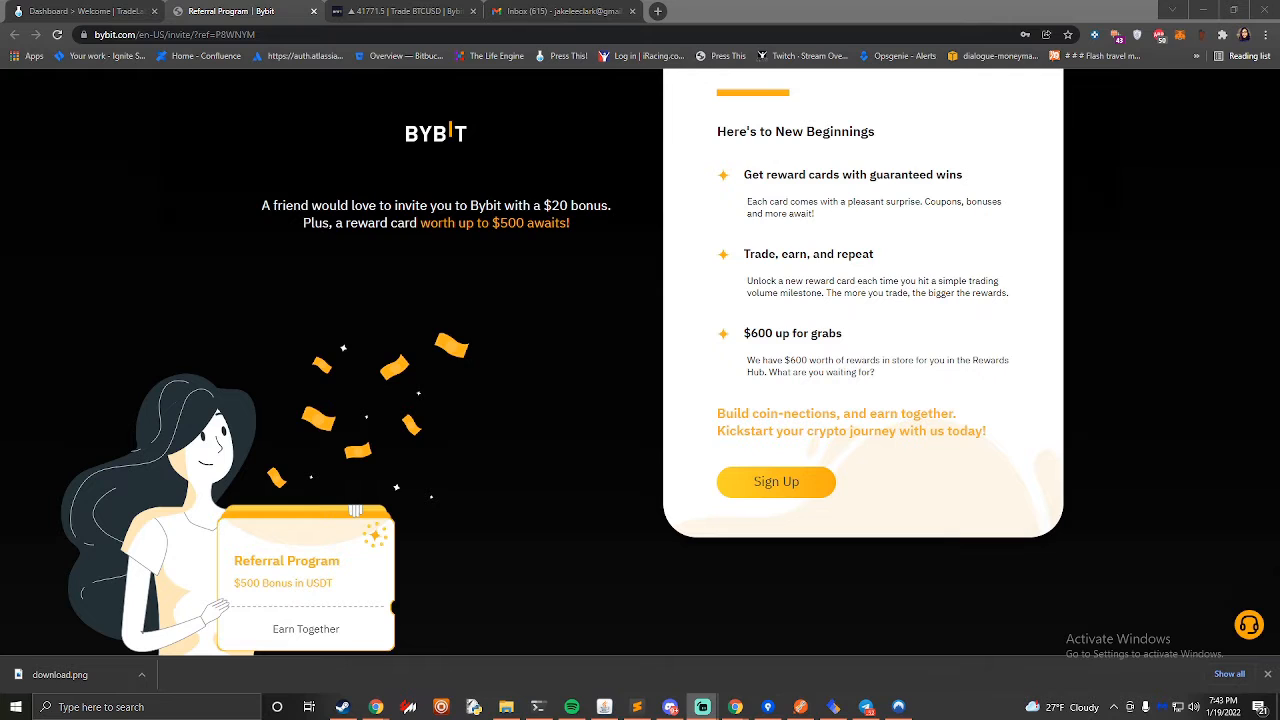
pyautogui.moveTo(777, 490)
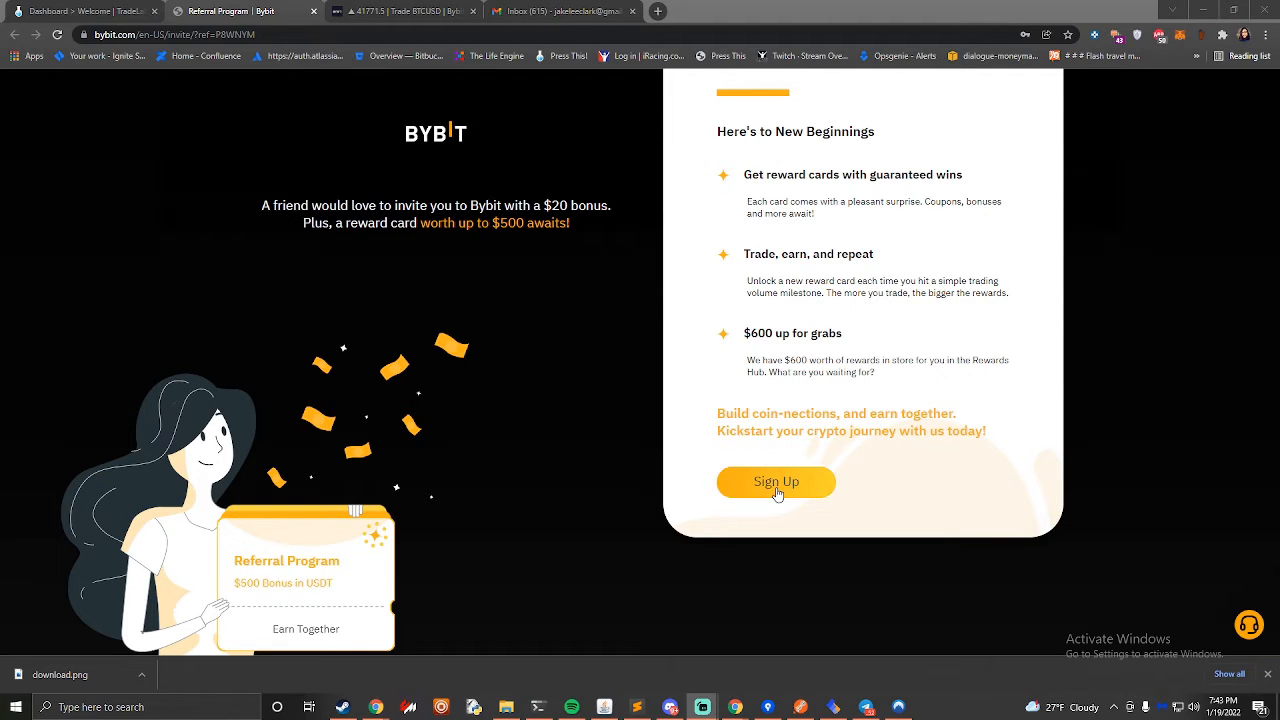
# Dismiss the referral sign-up form and return to the logged-in BTCUSD inverse perpetual page.
pyautogui.click(776, 482)
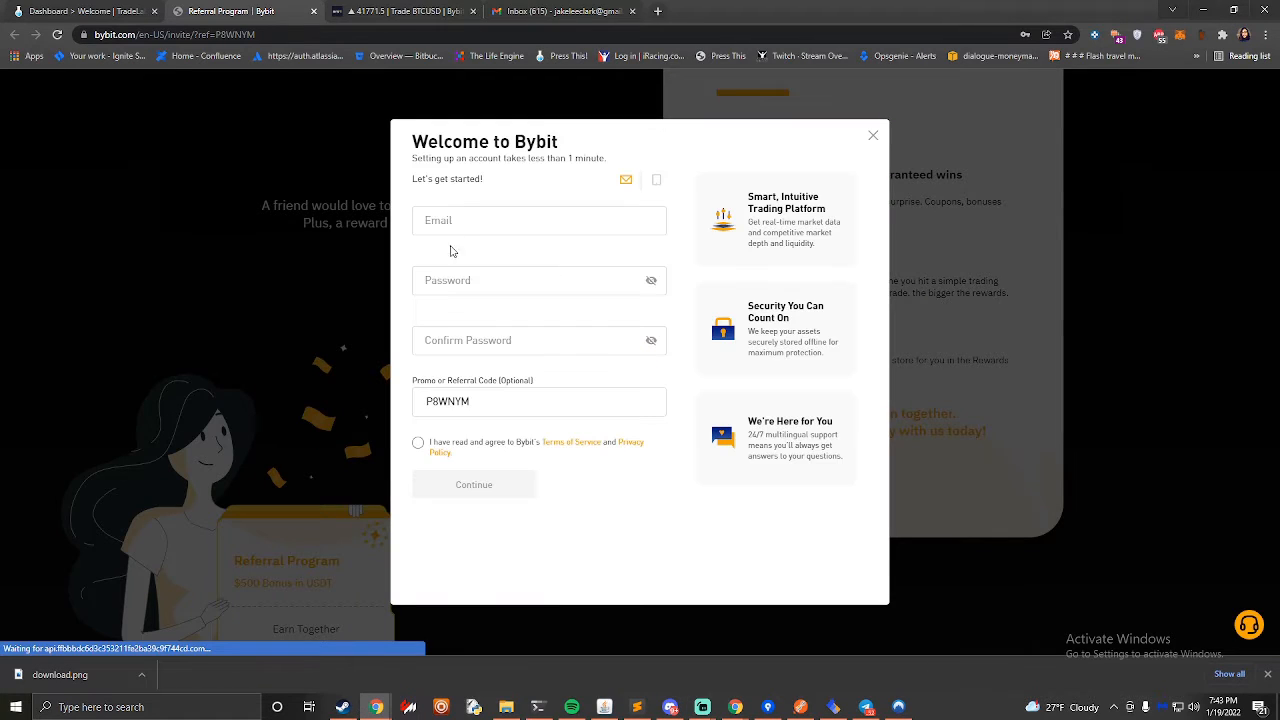
pyautogui.click(539, 401)
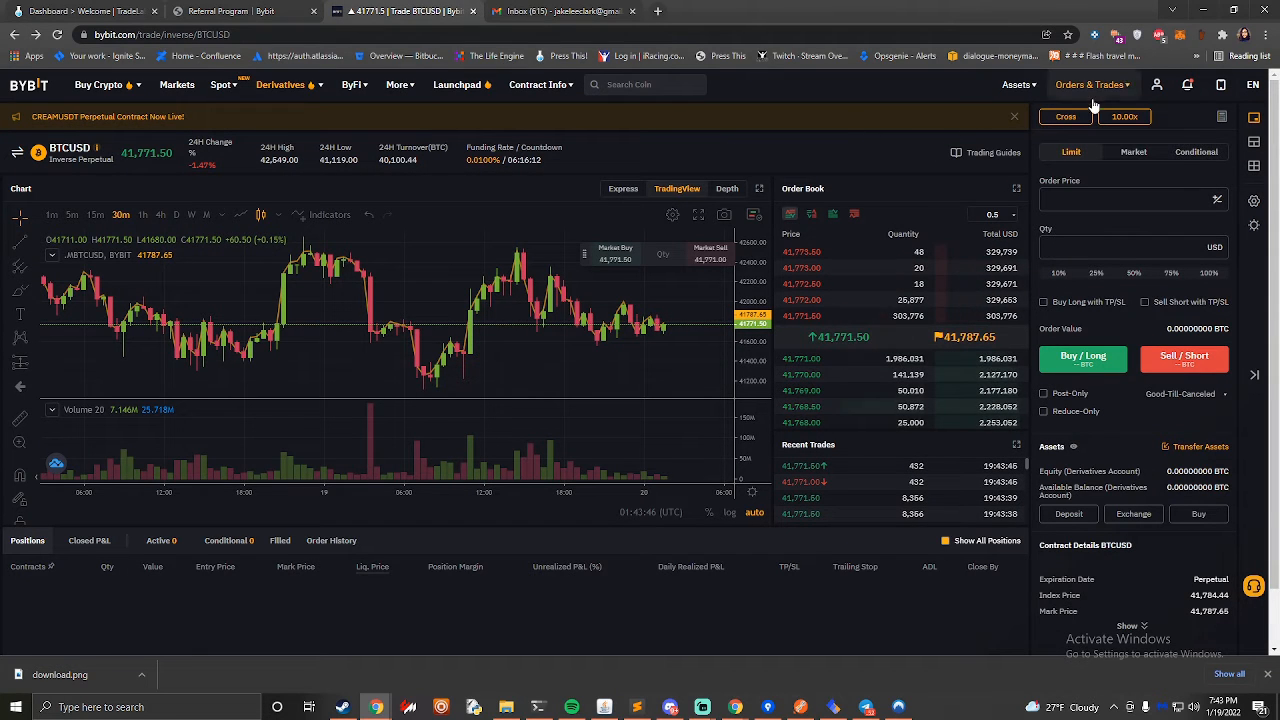
# From the profile menu's API page, try Create New Key and hit the 2FA-not-set notice.
pyautogui.click(1167, 84)
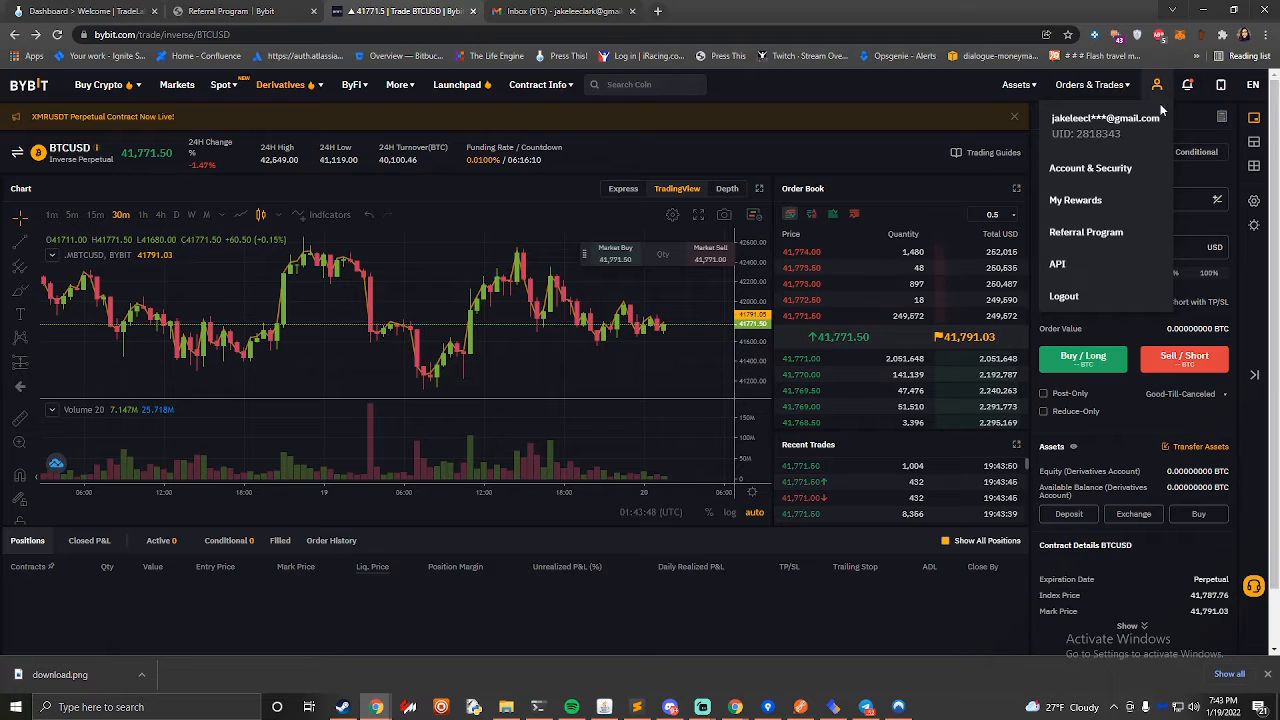
pyautogui.moveTo(1069, 270)
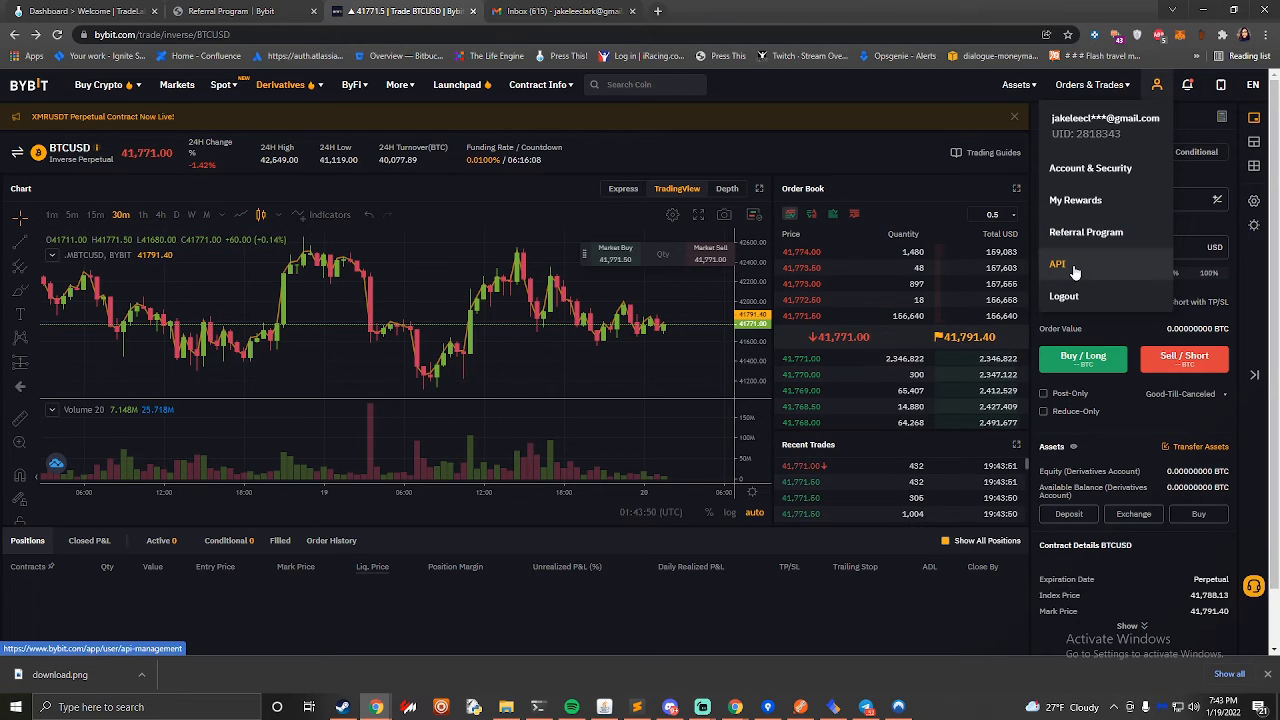
pyautogui.click(1056, 263)
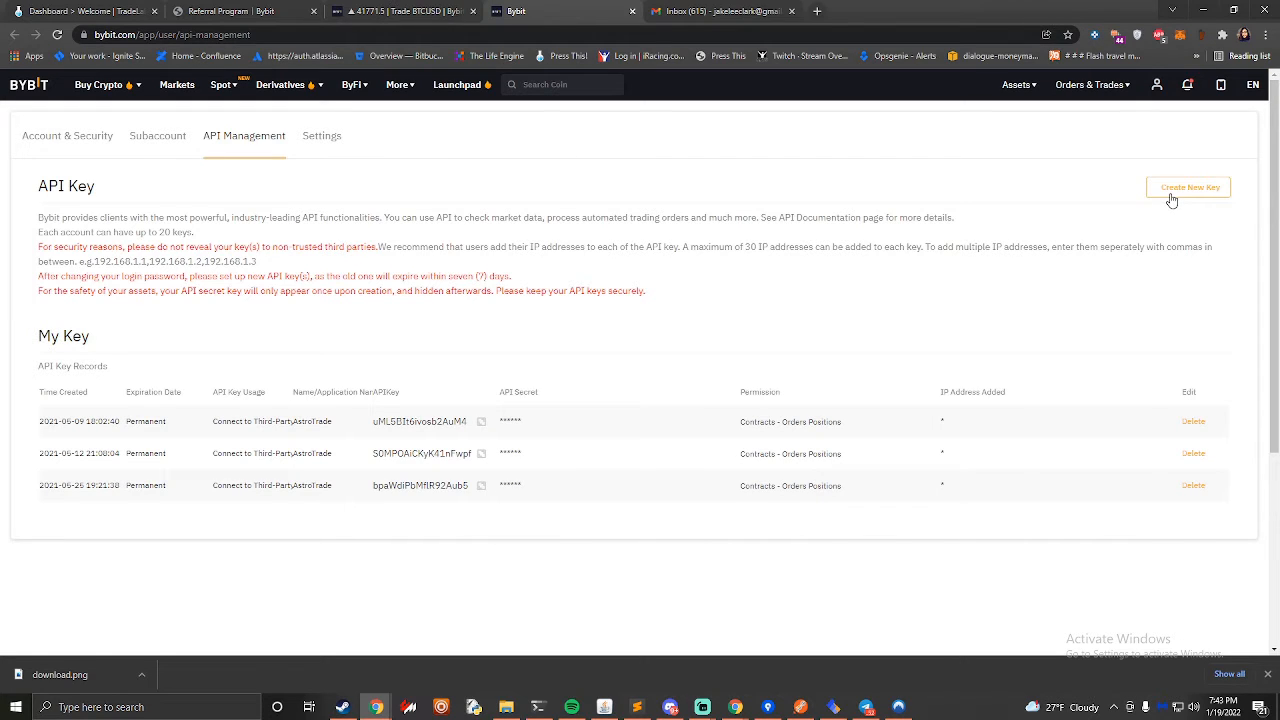
pyautogui.click(1188, 187)
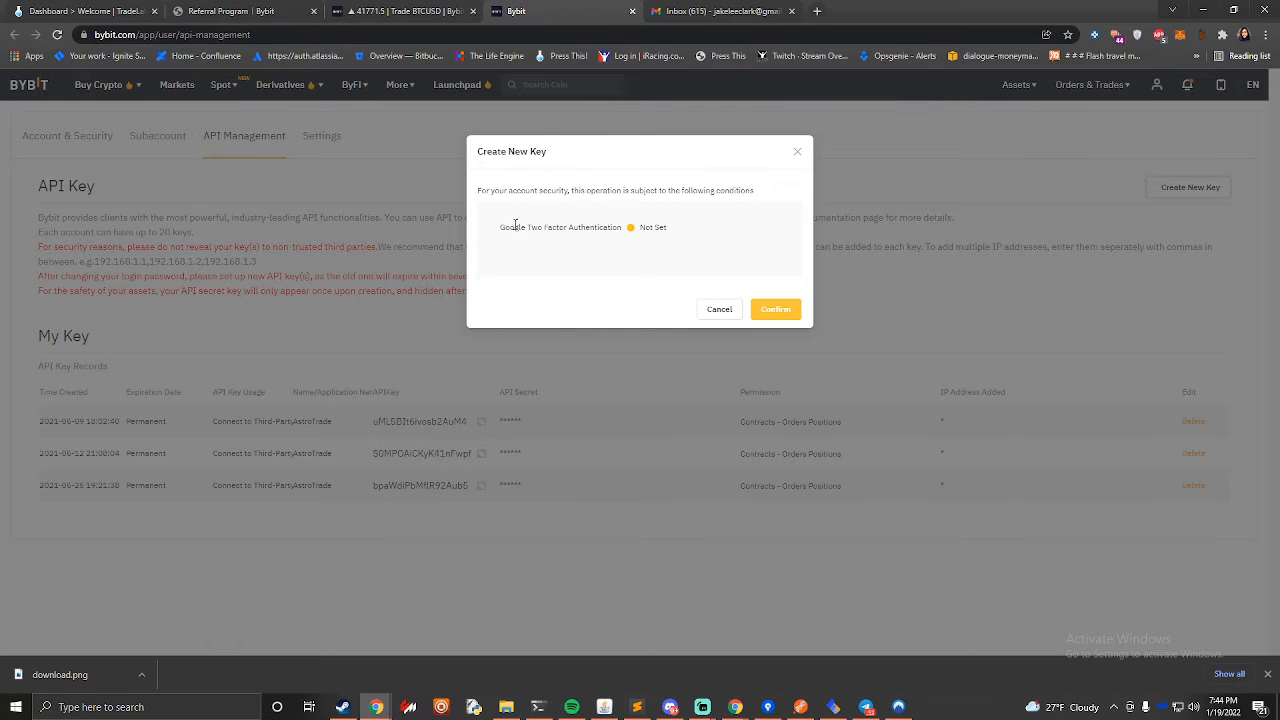
pyautogui.moveTo(684, 261)
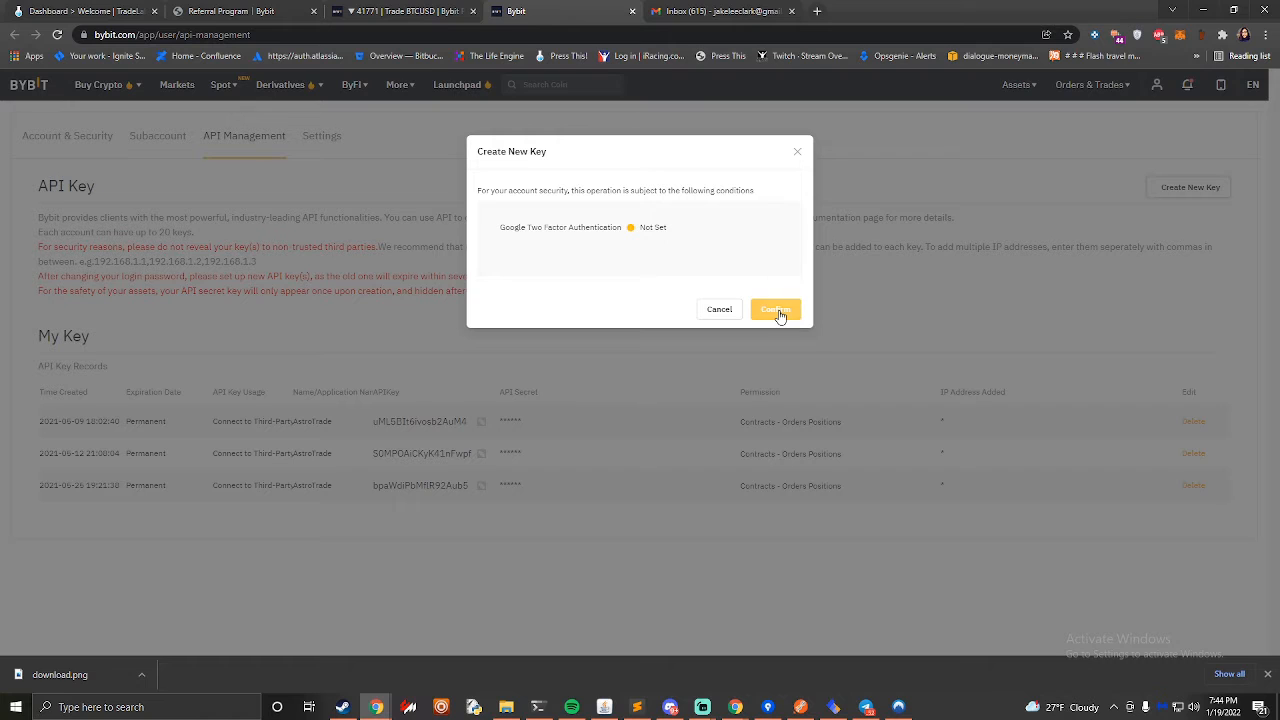
# Start Google Two Factor setup, request the email code, and select it in Gmail.
pyautogui.click(775, 309)
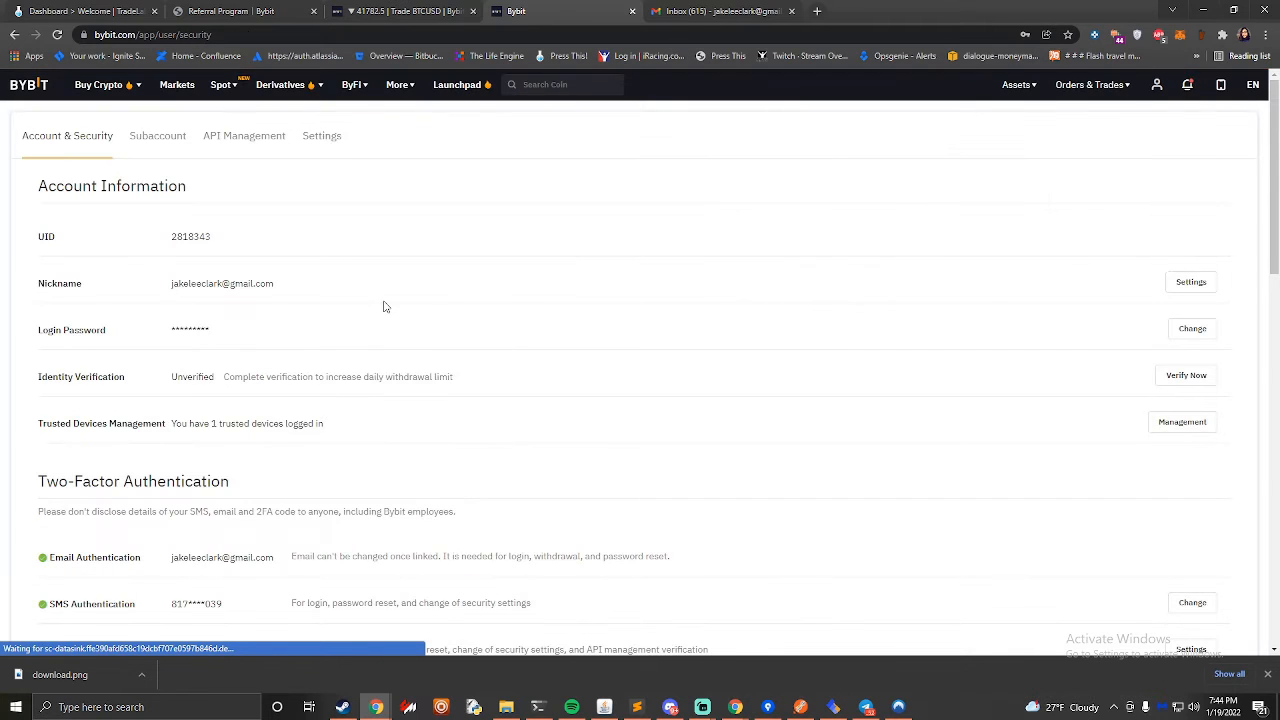
pyautogui.scroll(-3)
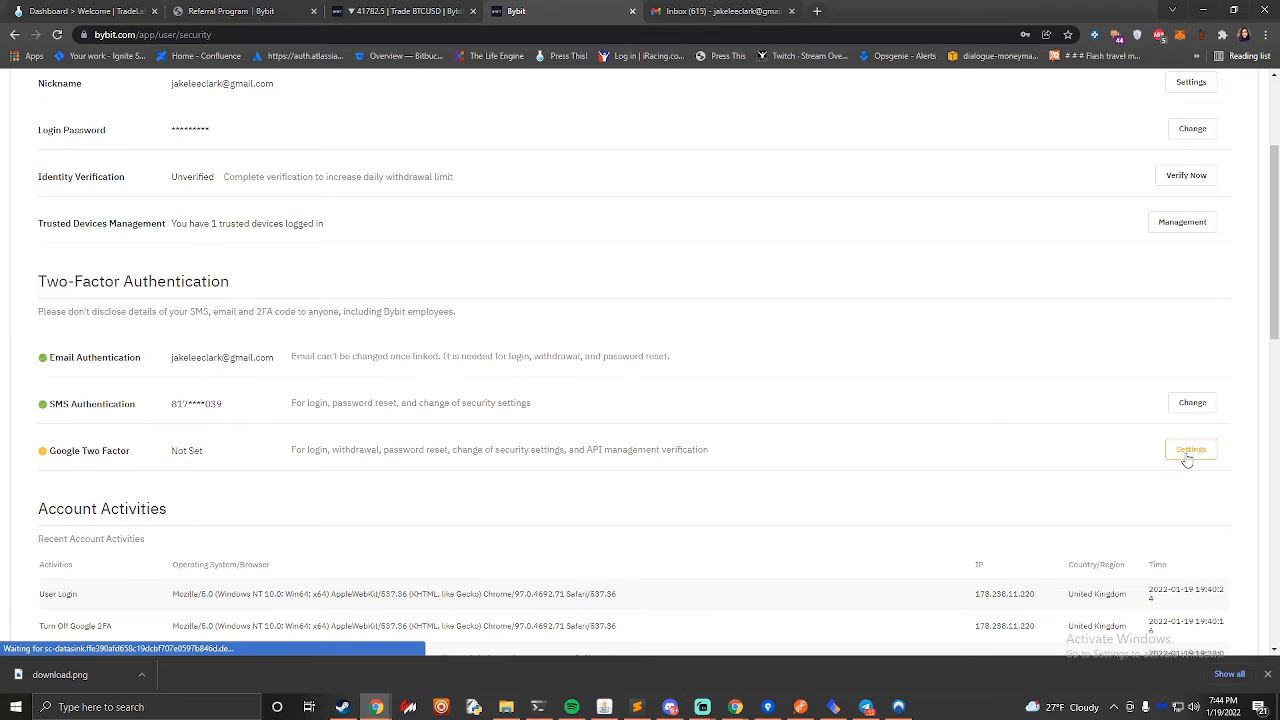
pyautogui.click(1190, 449)
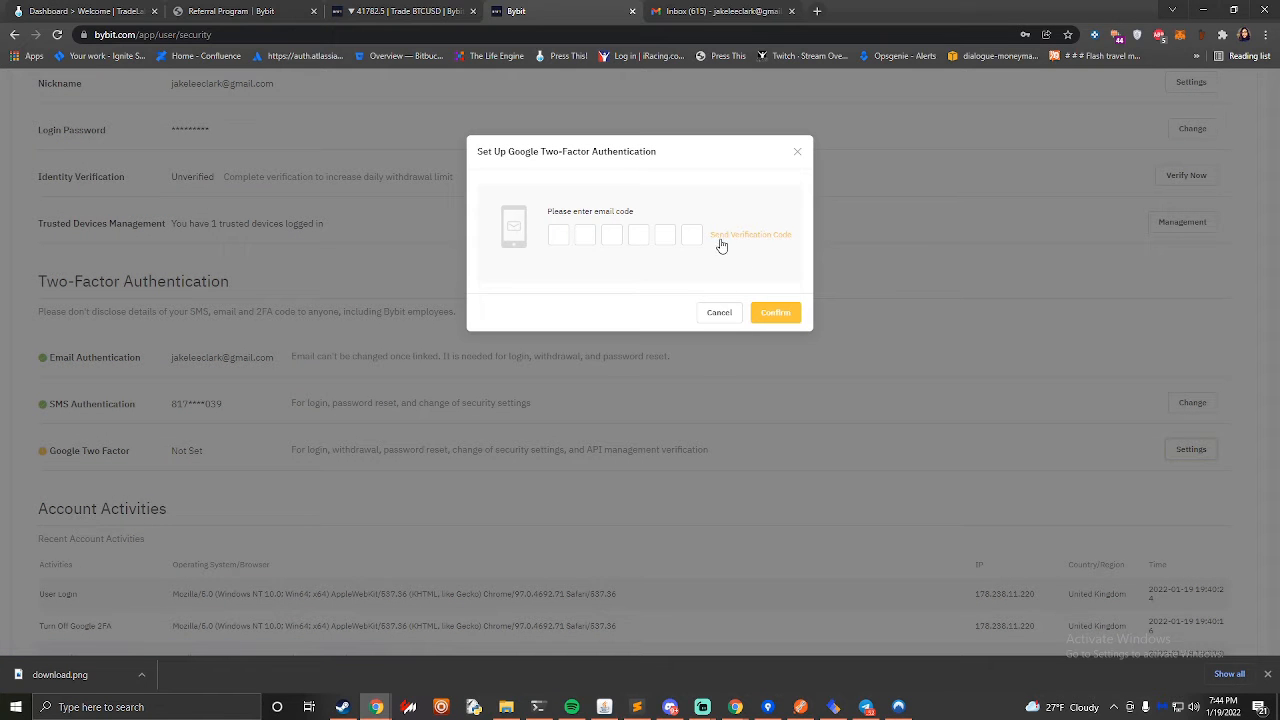
pyautogui.moveTo(752, 247)
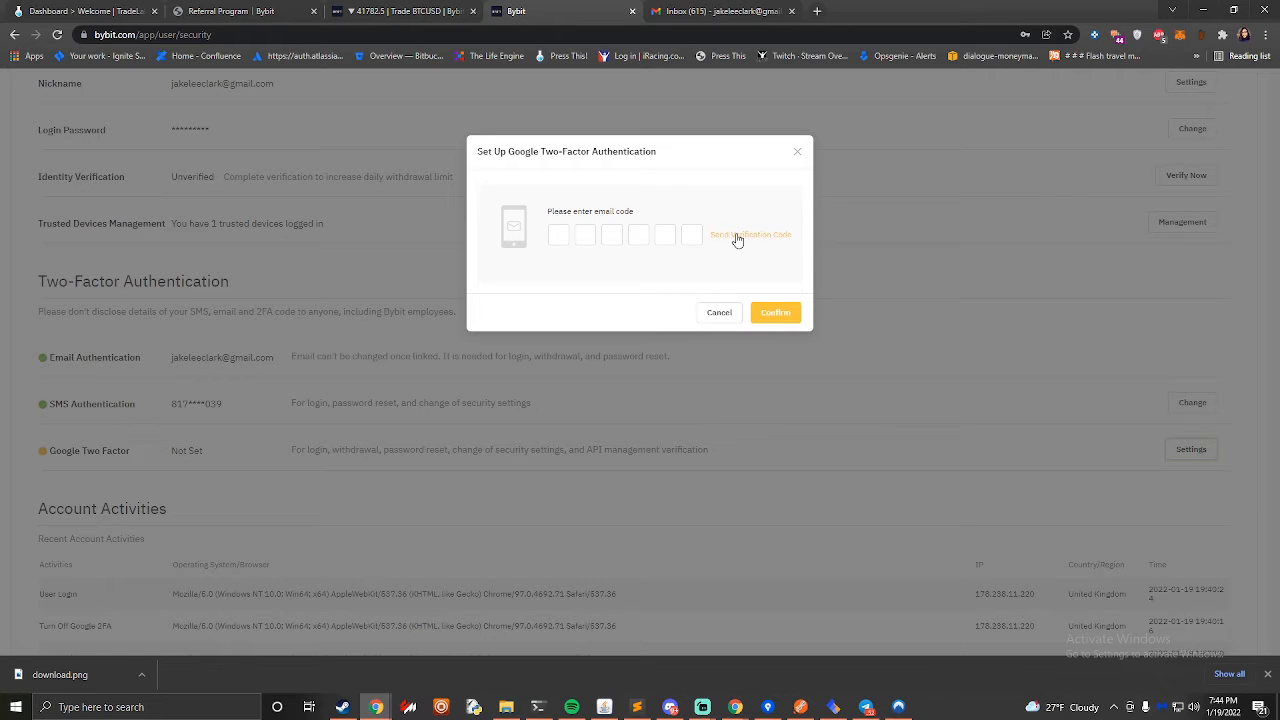
pyautogui.click(751, 234)
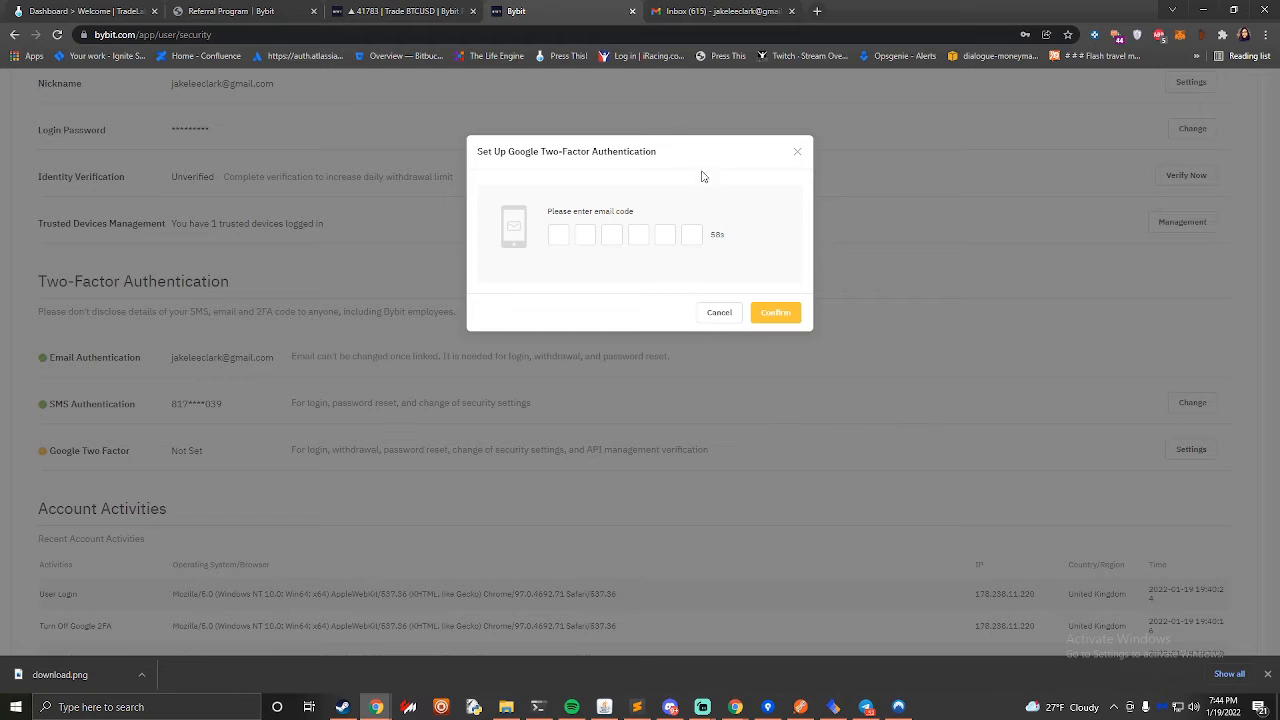
pyautogui.click(728, 11)
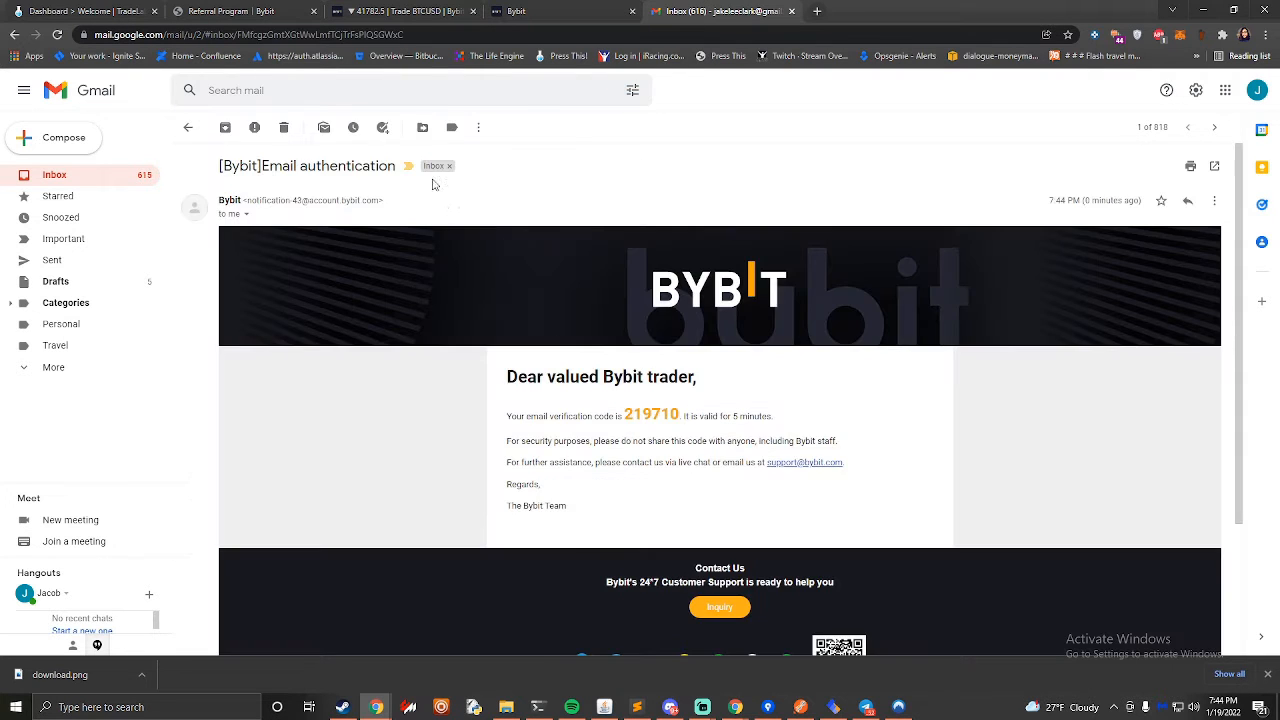
pyautogui.doubleClick(654, 415)
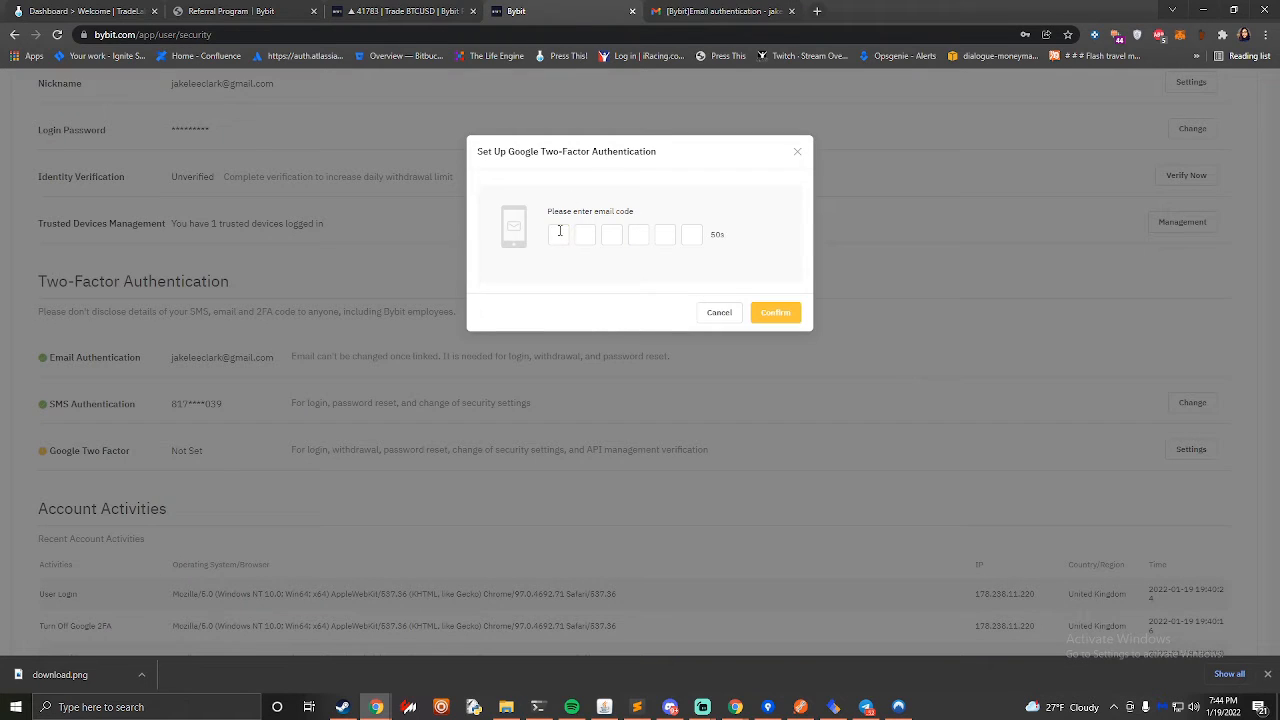
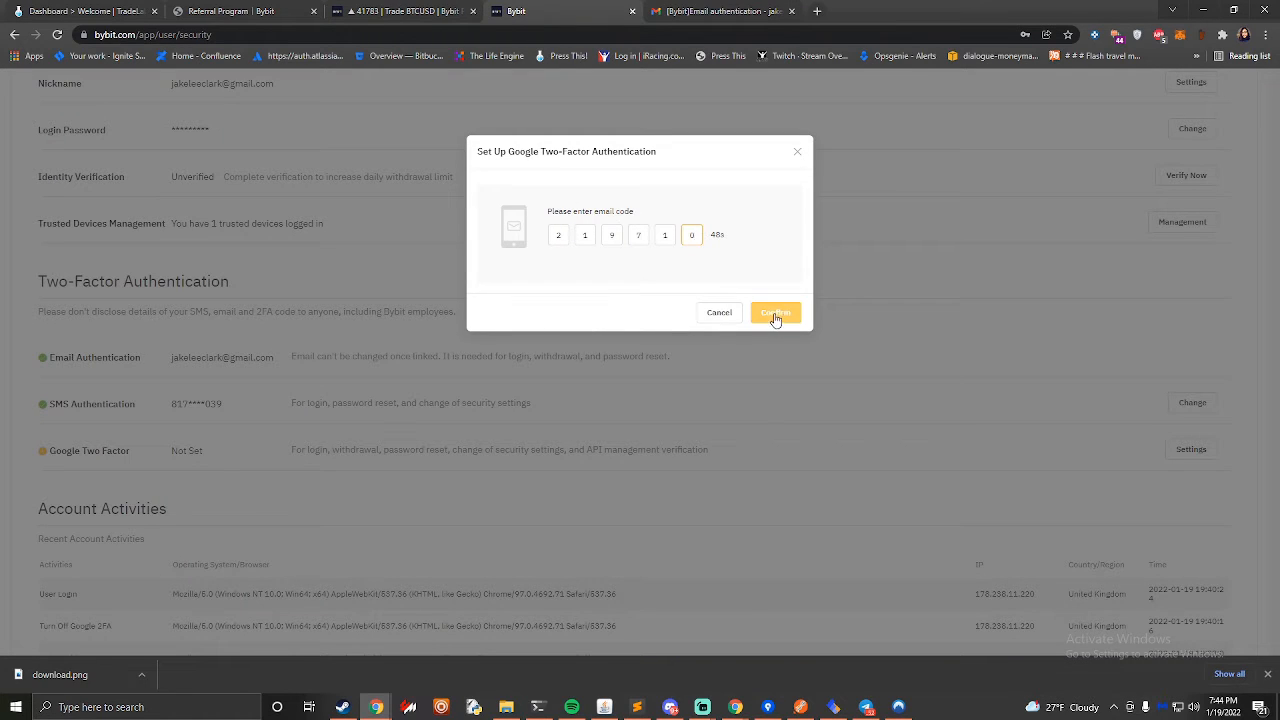
pyautogui.click(774, 312)
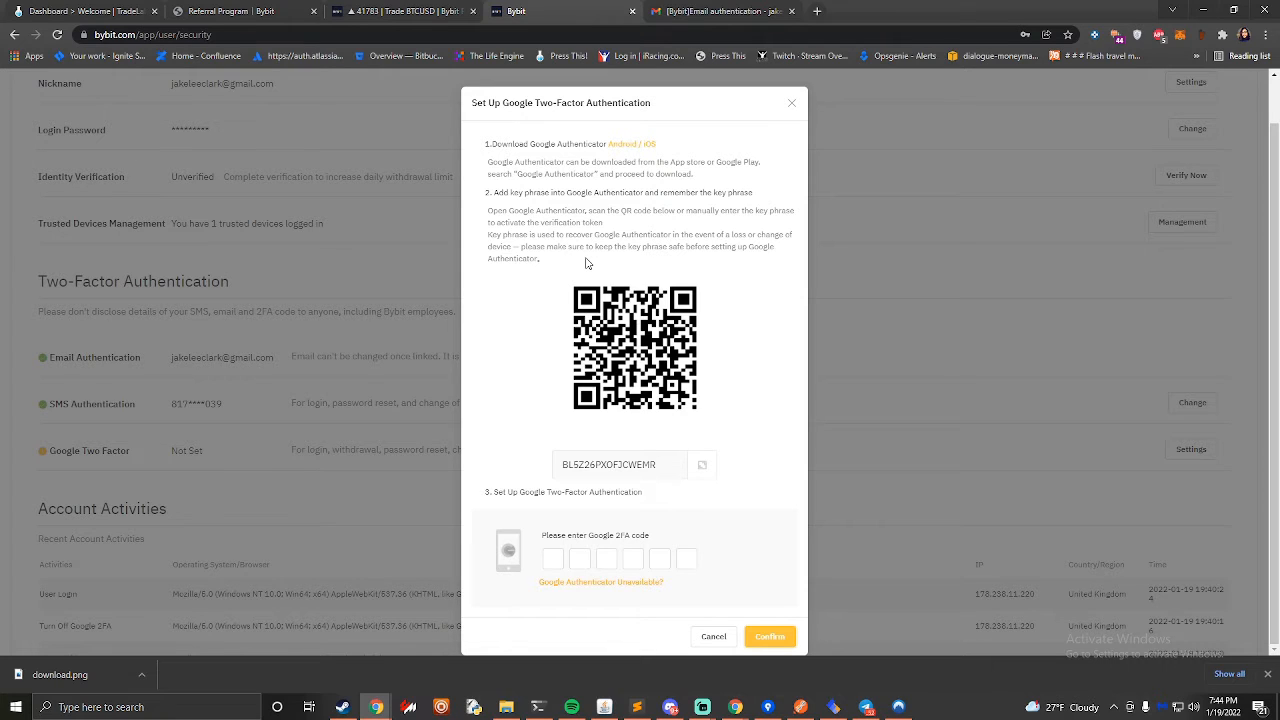
# Enter the Google 2FA code and confirm to finish enabling two-factor authentication.
pyautogui.click(552, 558)
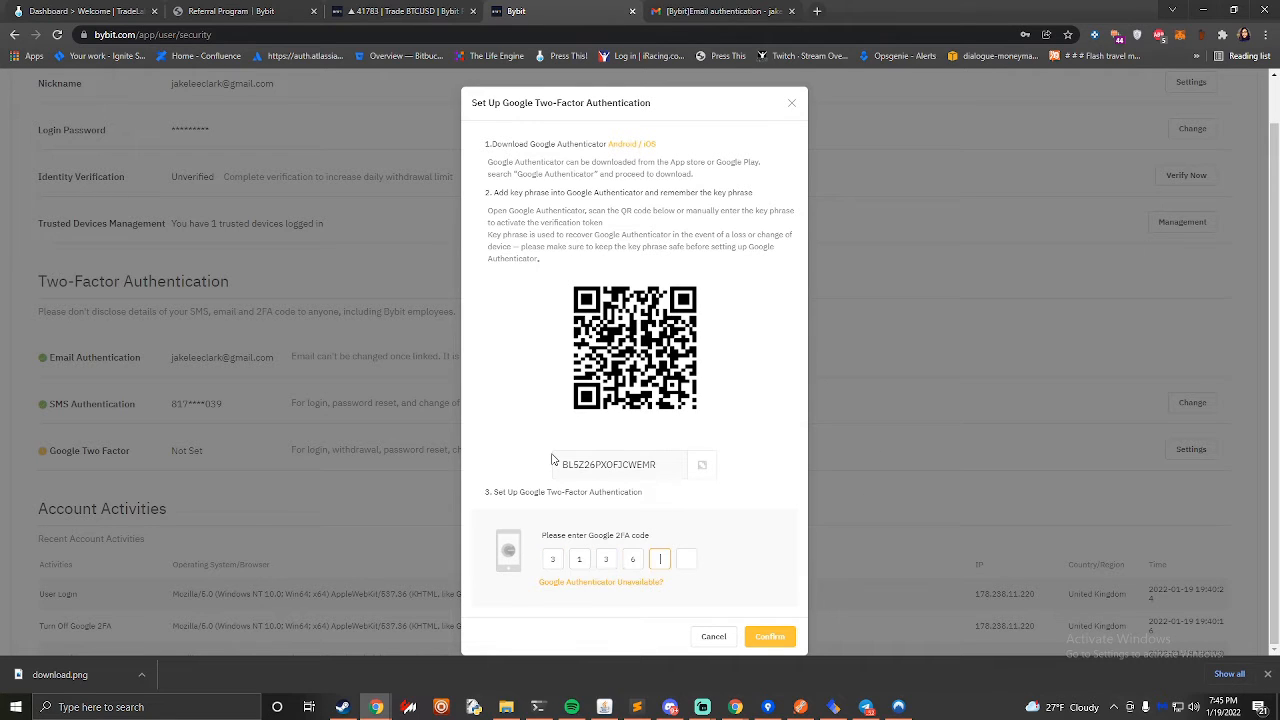
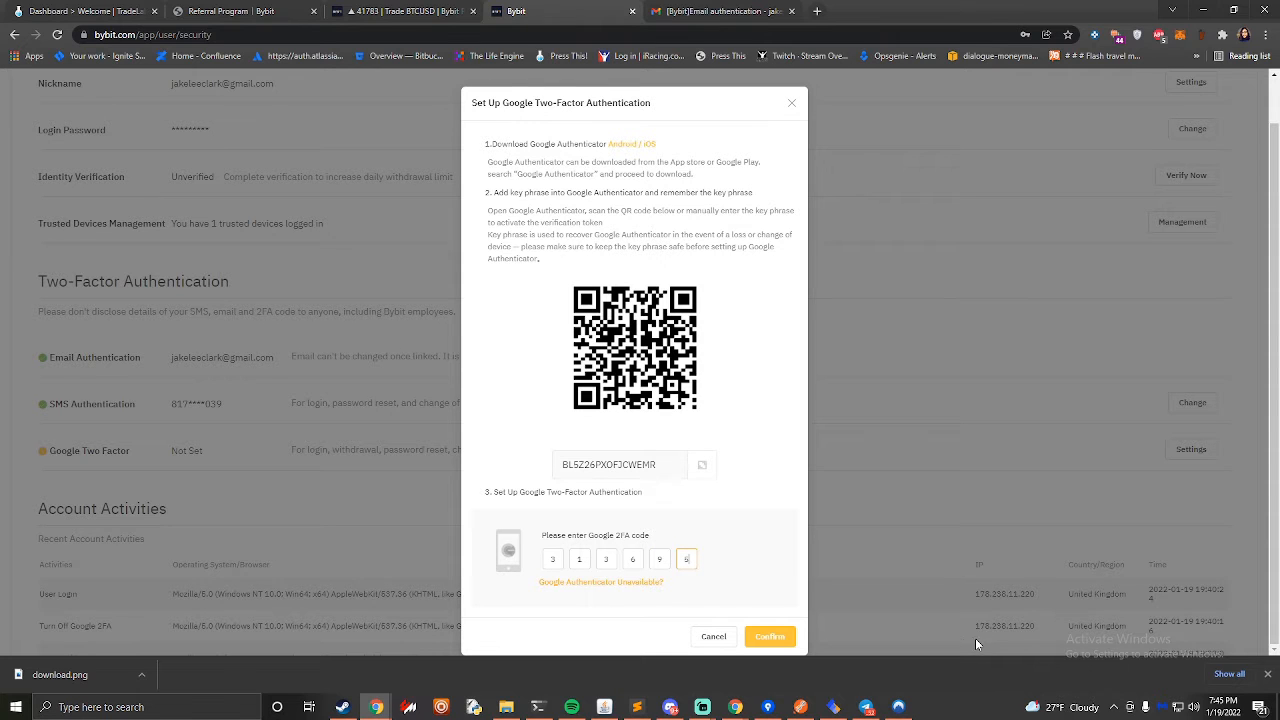
pyautogui.click(769, 636)
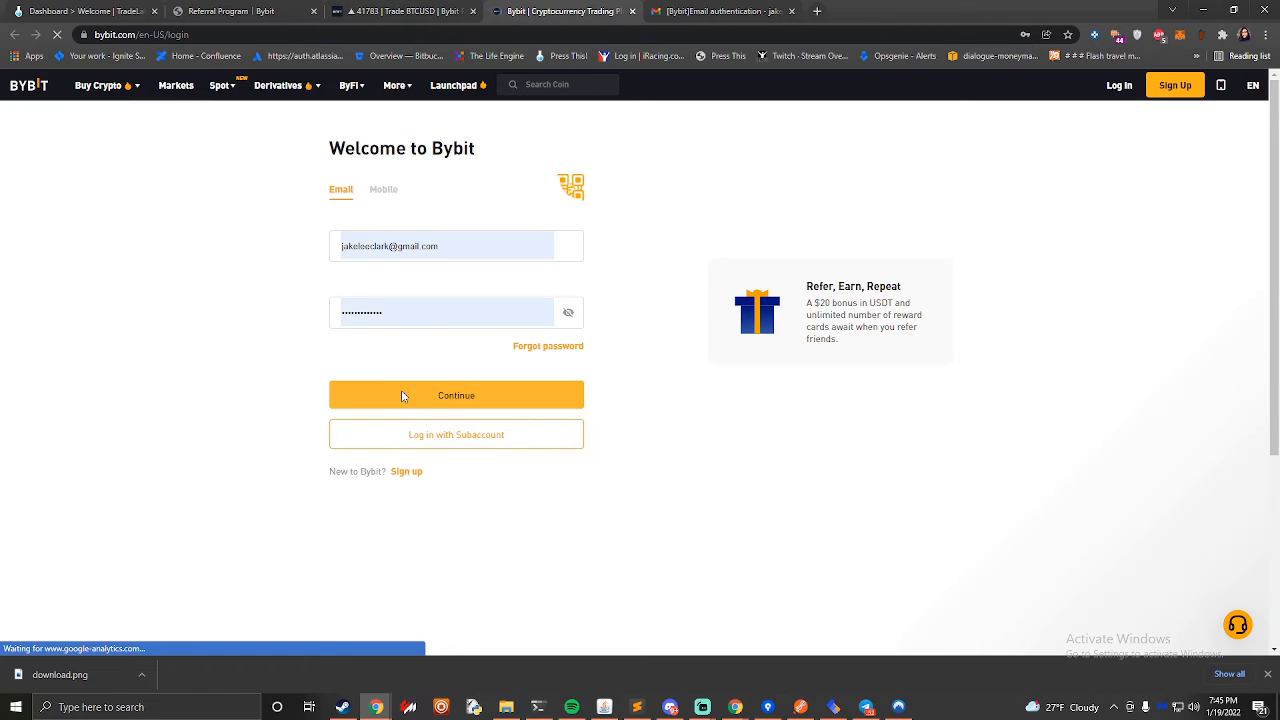
pyautogui.click(456, 395)
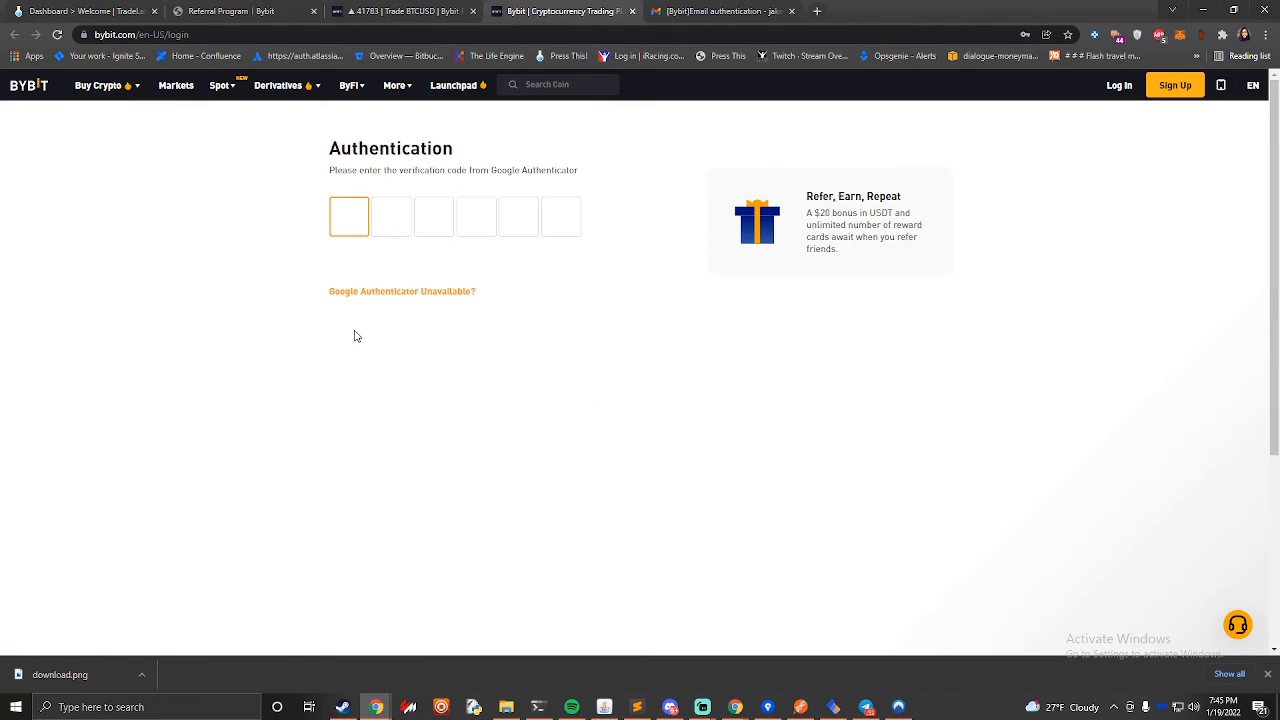
pyautogui.moveTo(351, 222)
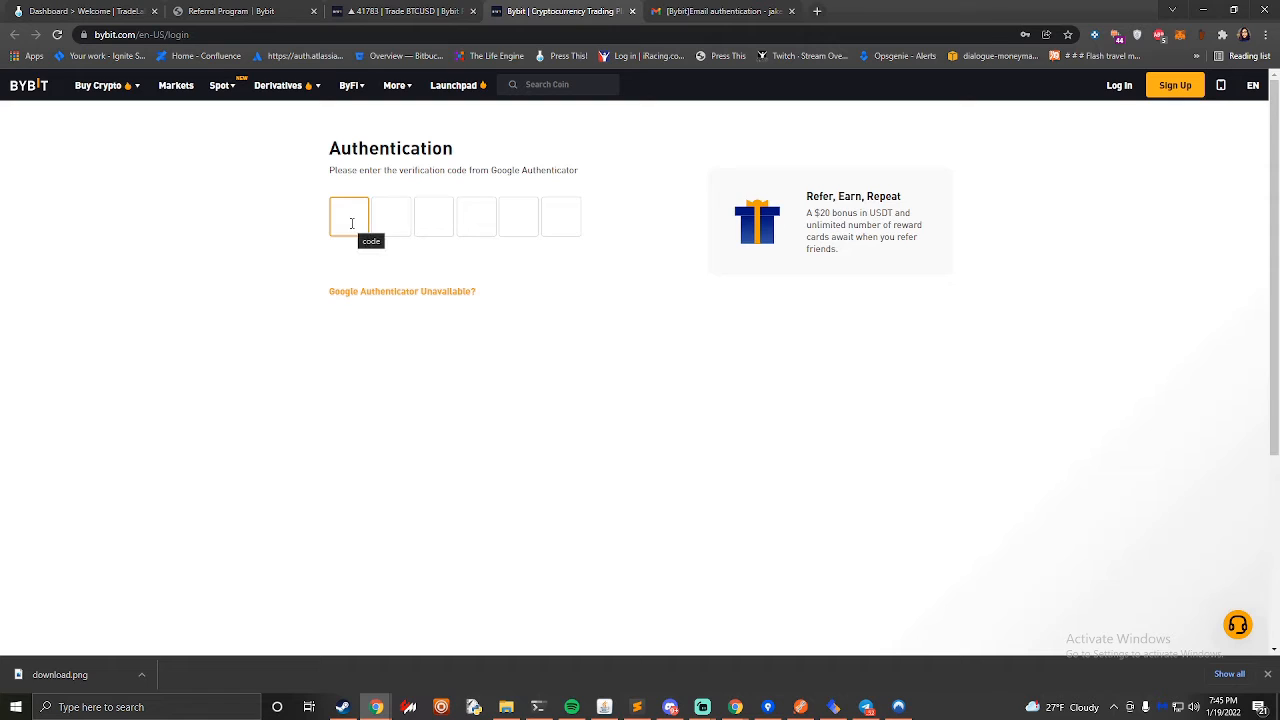
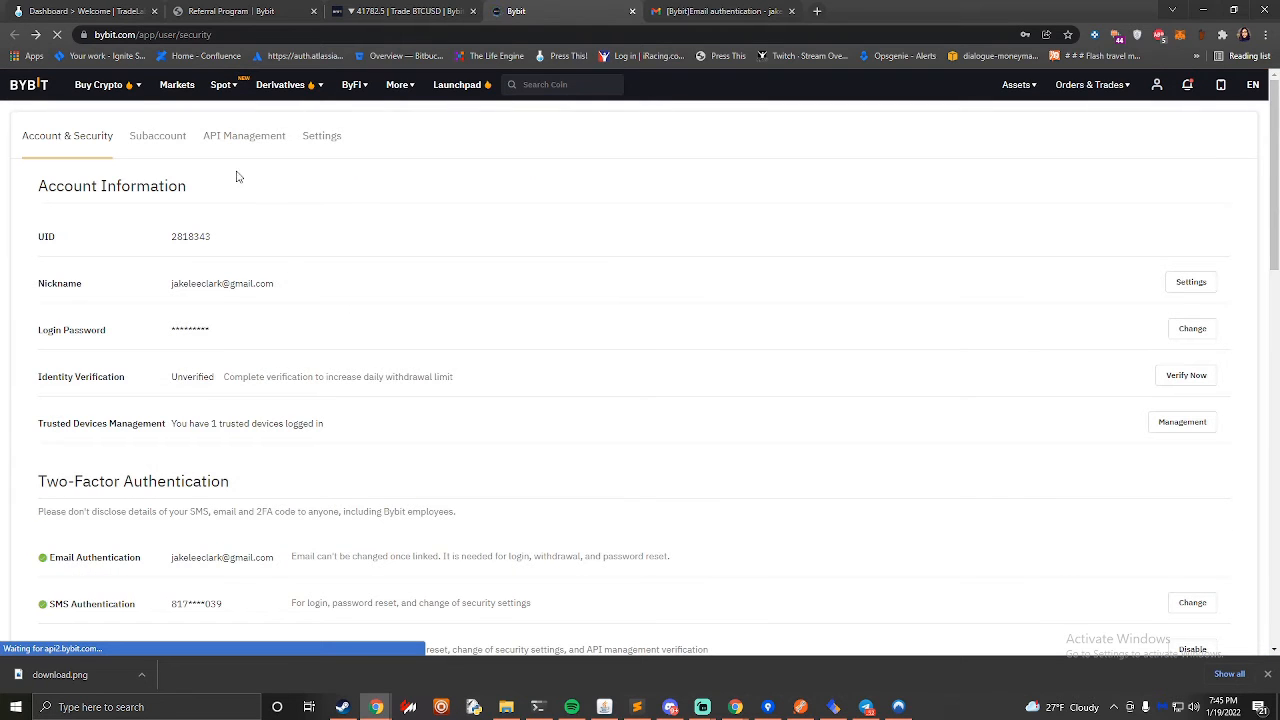
pyautogui.moveTo(234, 148)
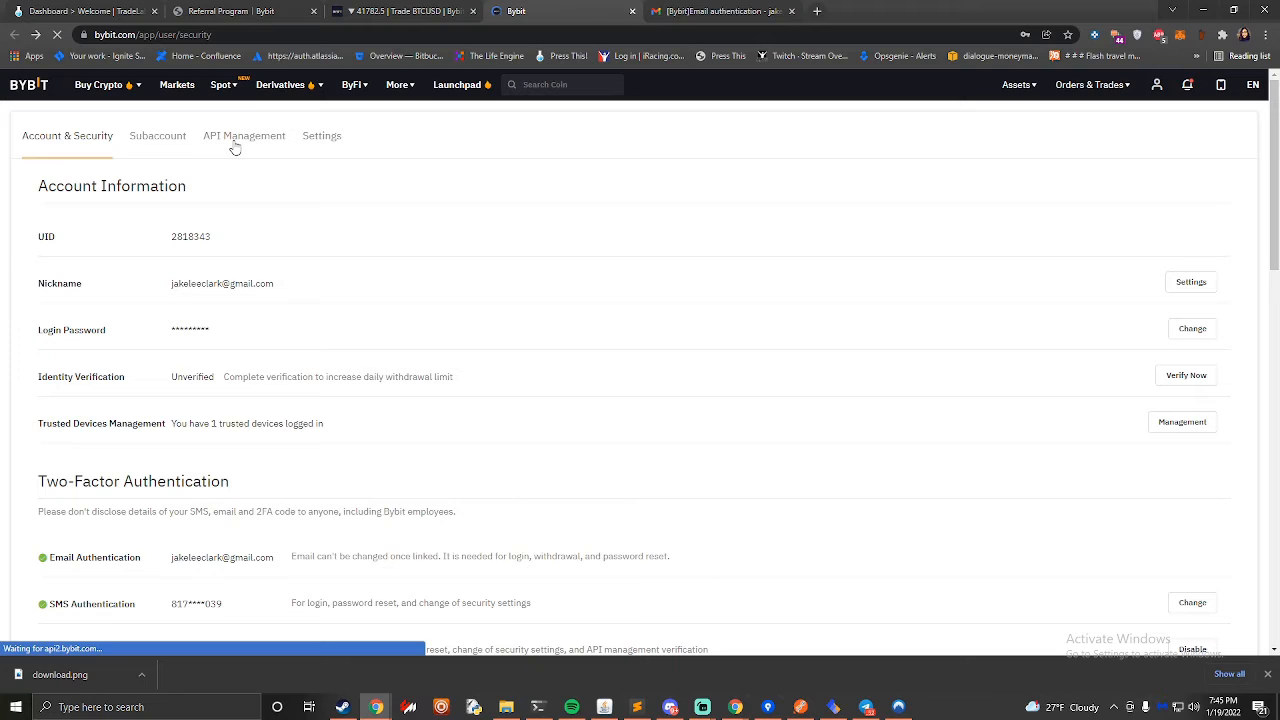
# Start a new API key connected to the third-party application TradeLab.ai.
pyautogui.click(244, 135)
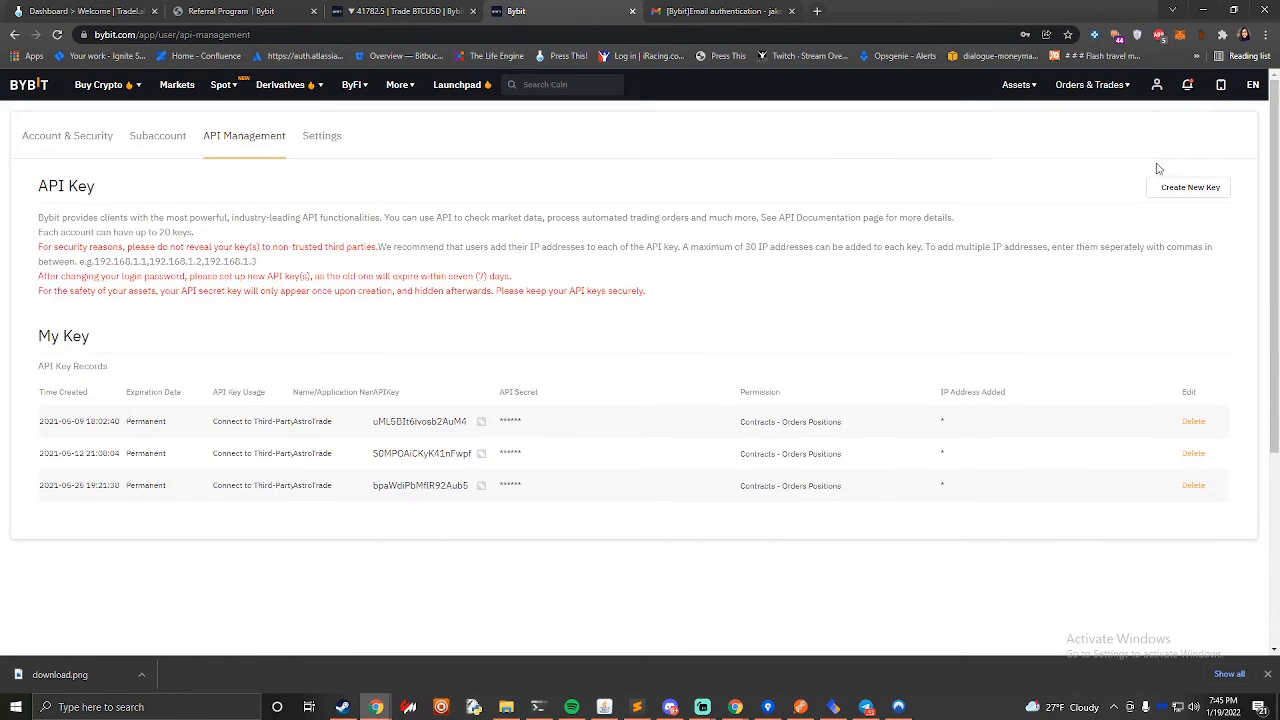
pyautogui.moveTo(1178, 199)
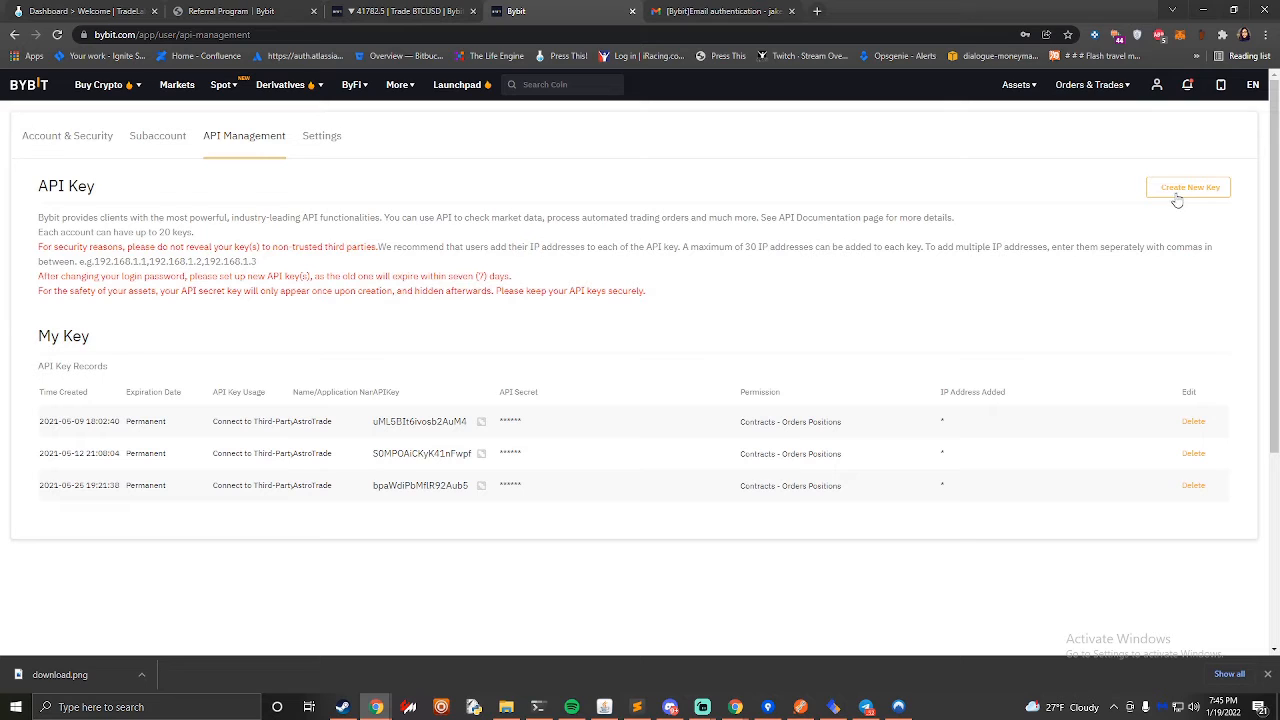
pyautogui.click(1188, 187)
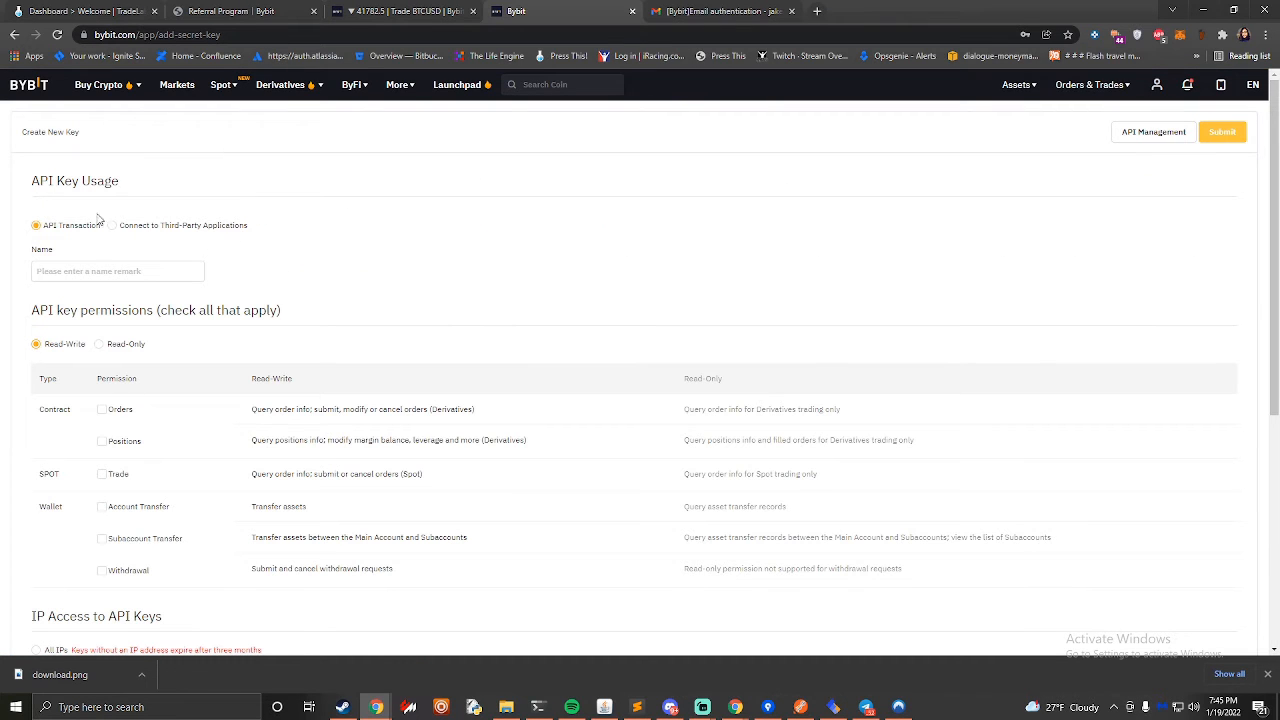
pyautogui.moveTo(114, 231)
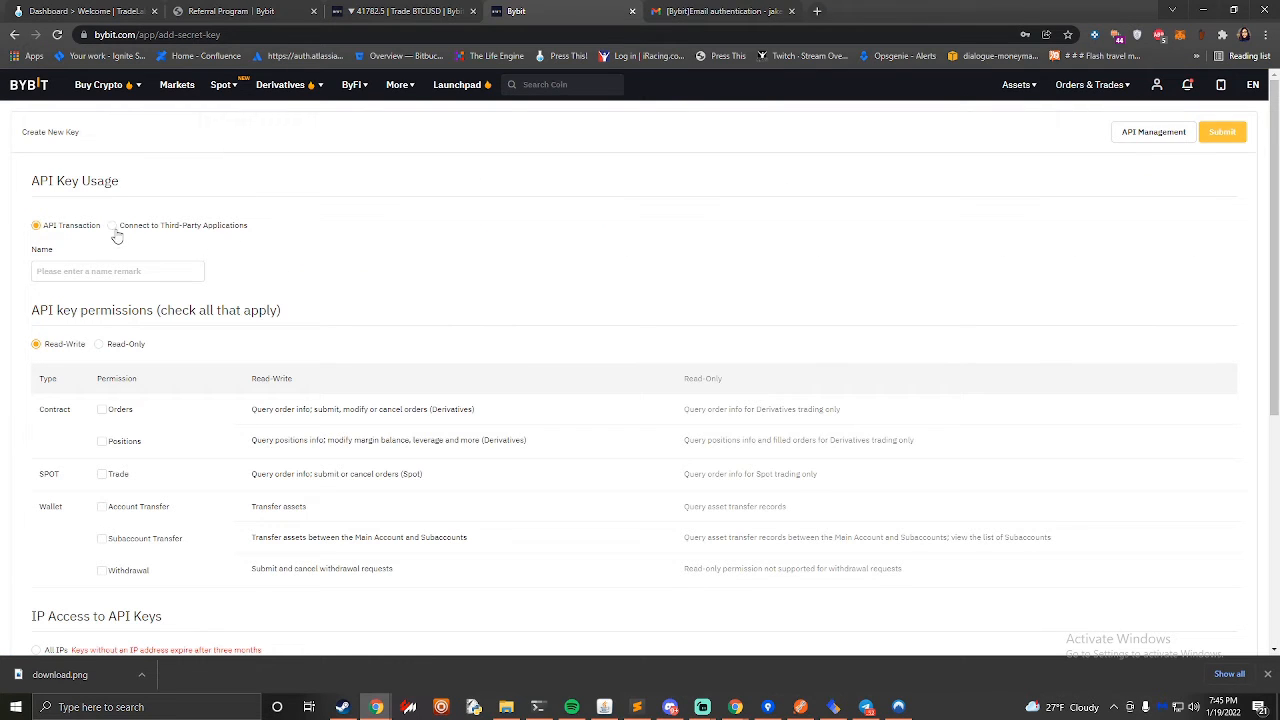
pyautogui.click(112, 225)
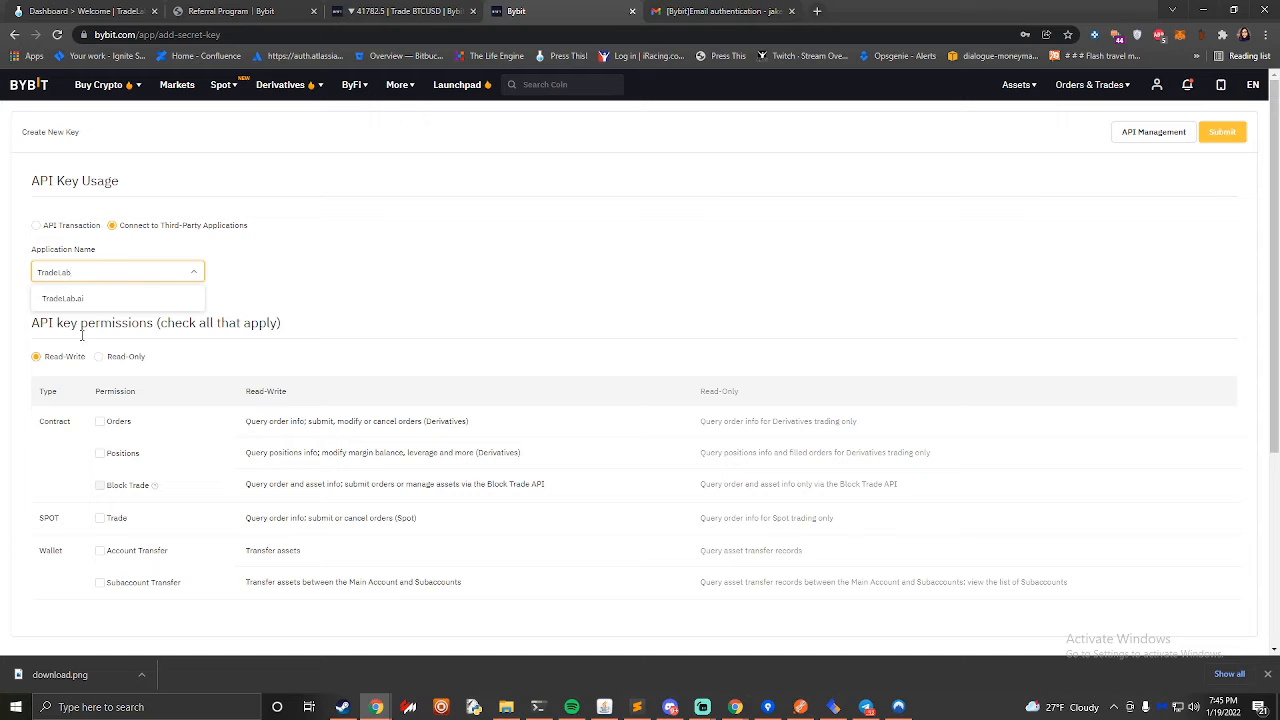
pyautogui.click(63, 298)
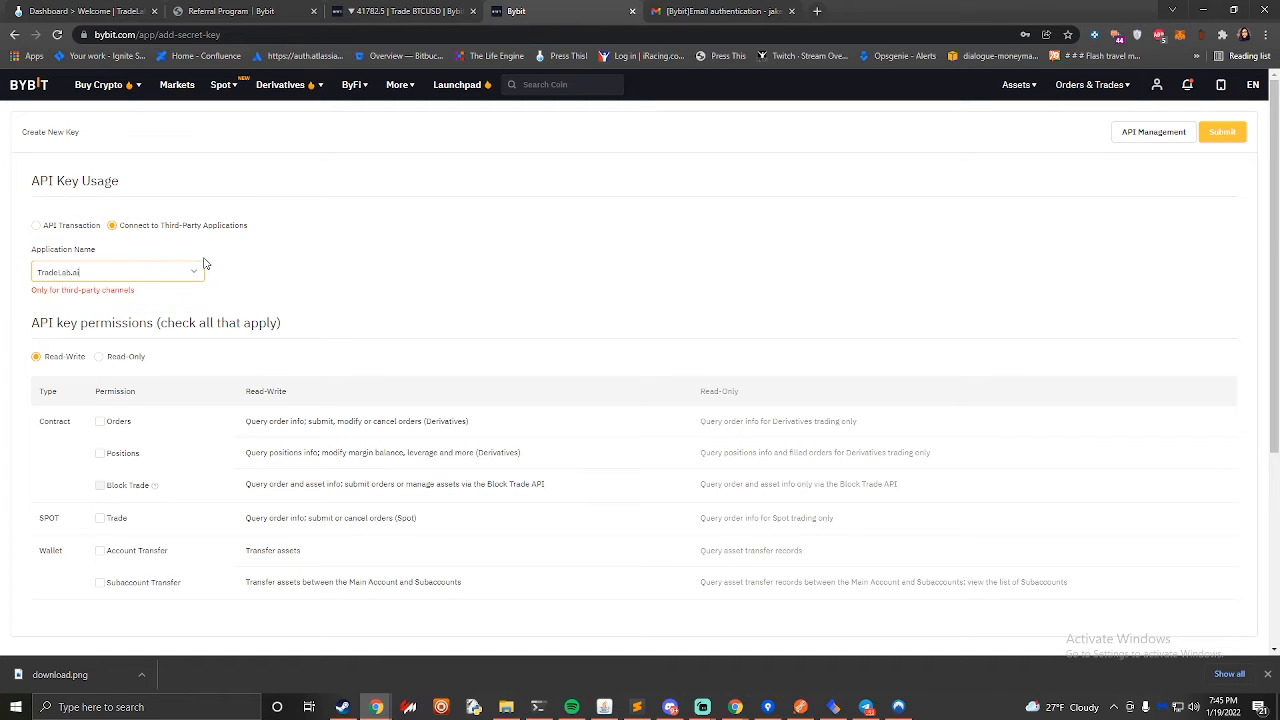
# Grant the key contract Orders, Positions and spot Trade permissions.
pyautogui.scroll(-3)
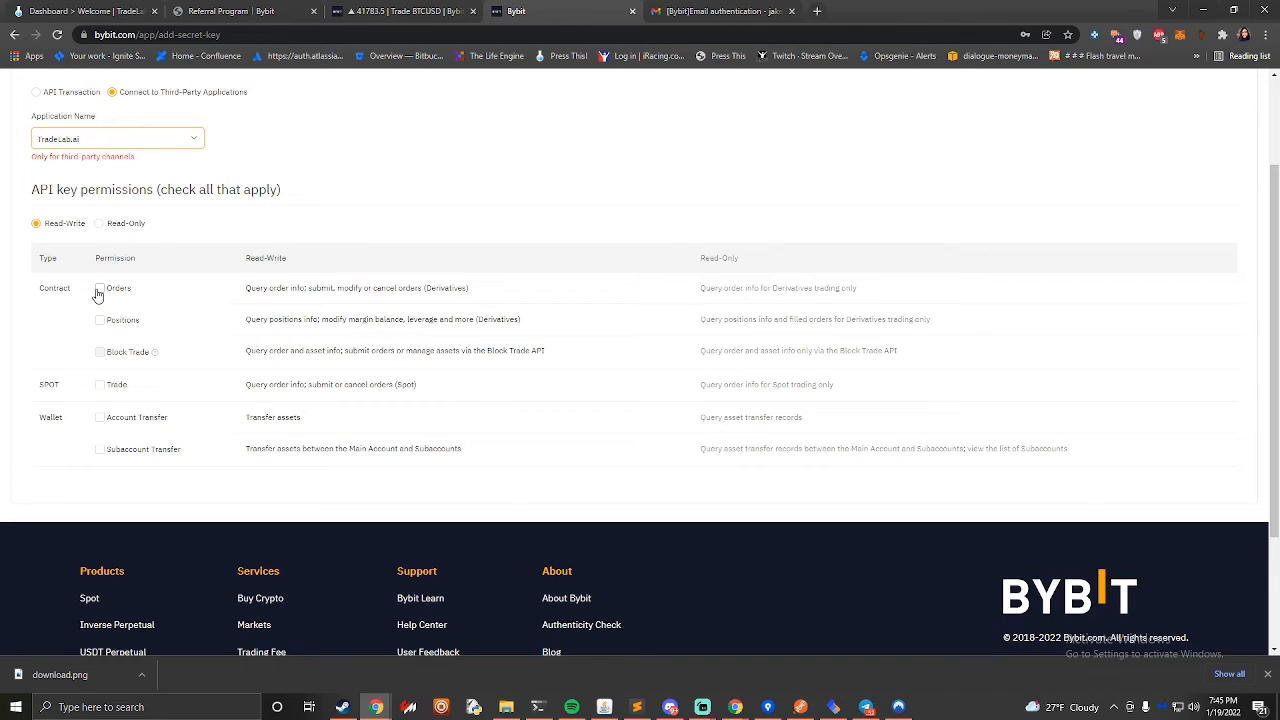
pyautogui.click(99, 288)
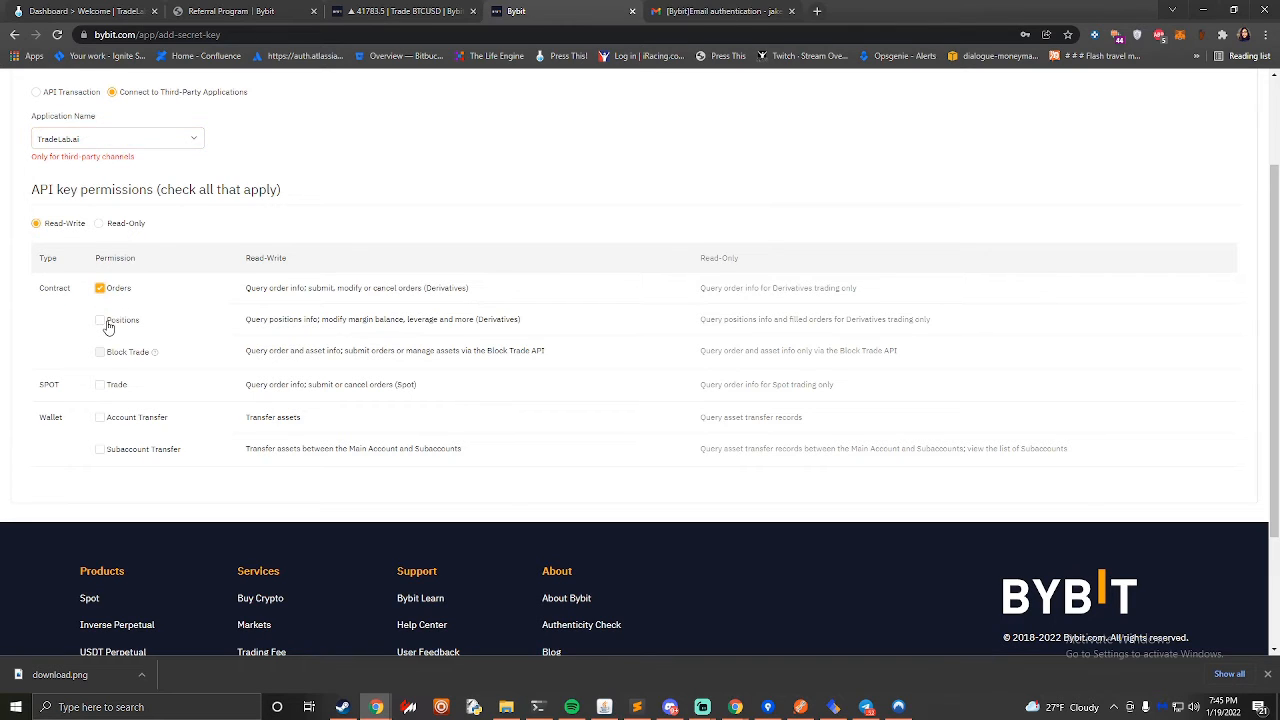
pyautogui.click(100, 320)
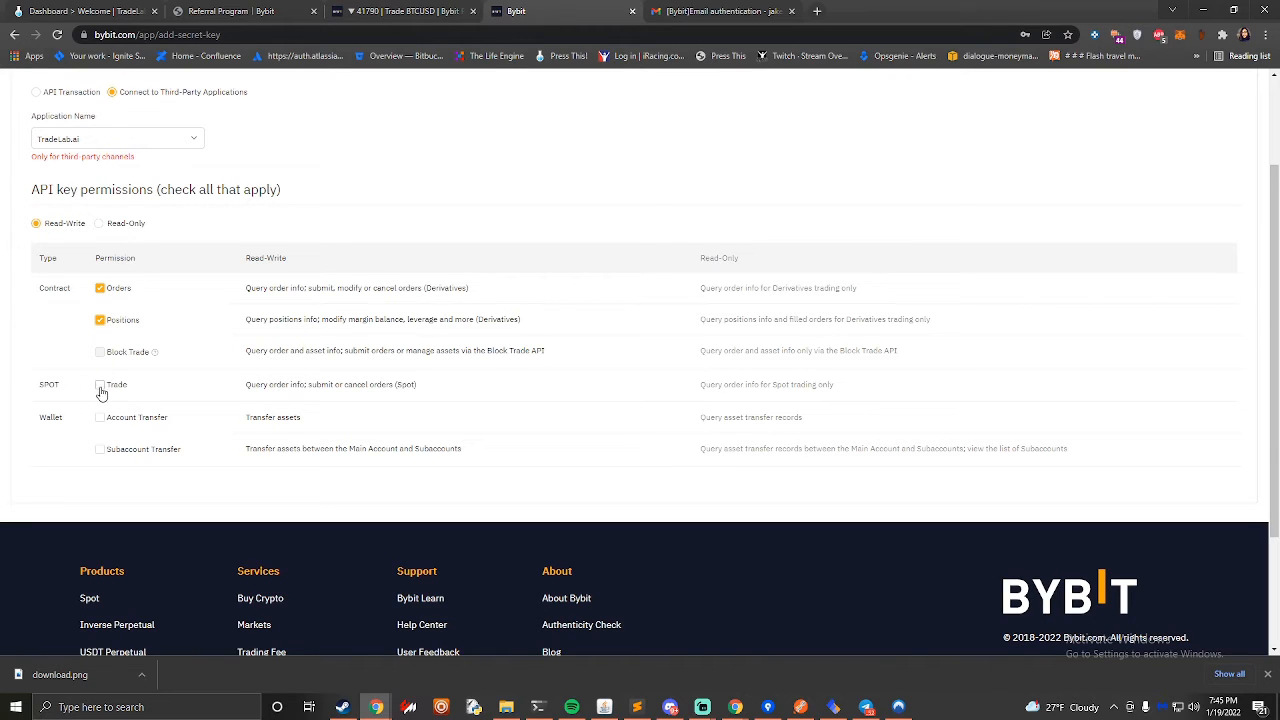
pyautogui.click(99, 385)
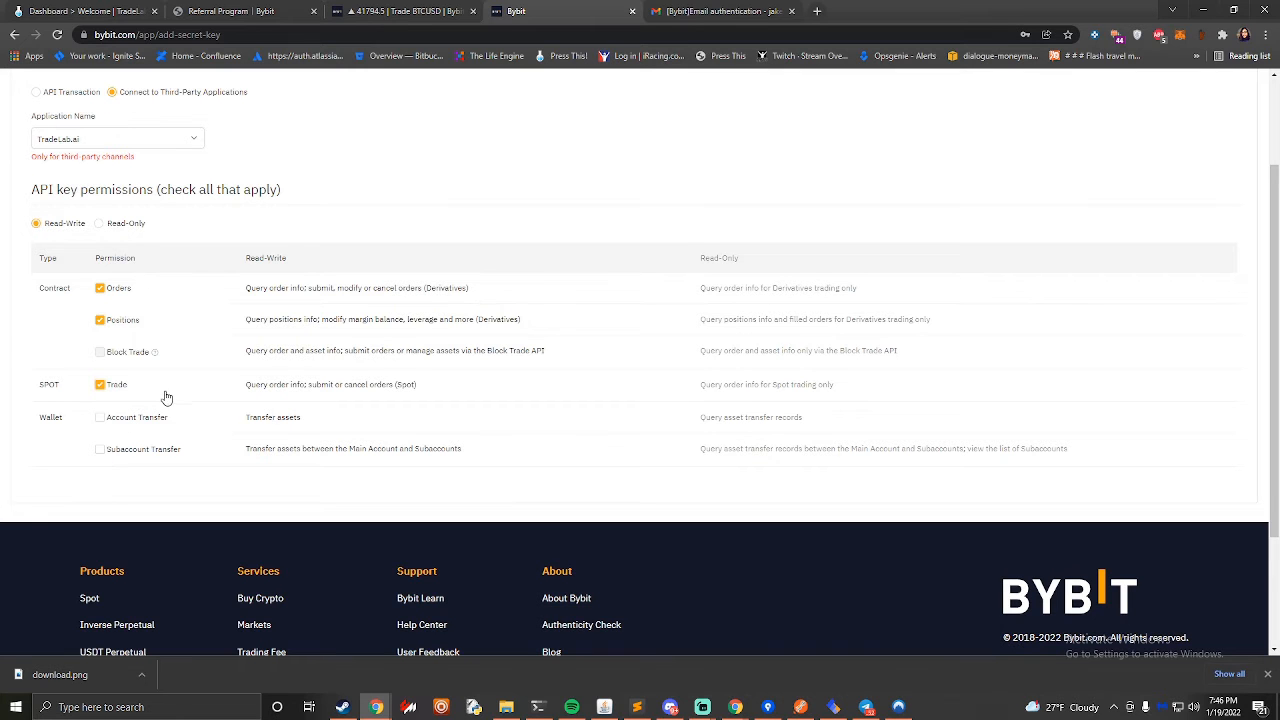
pyautogui.scroll(-3)
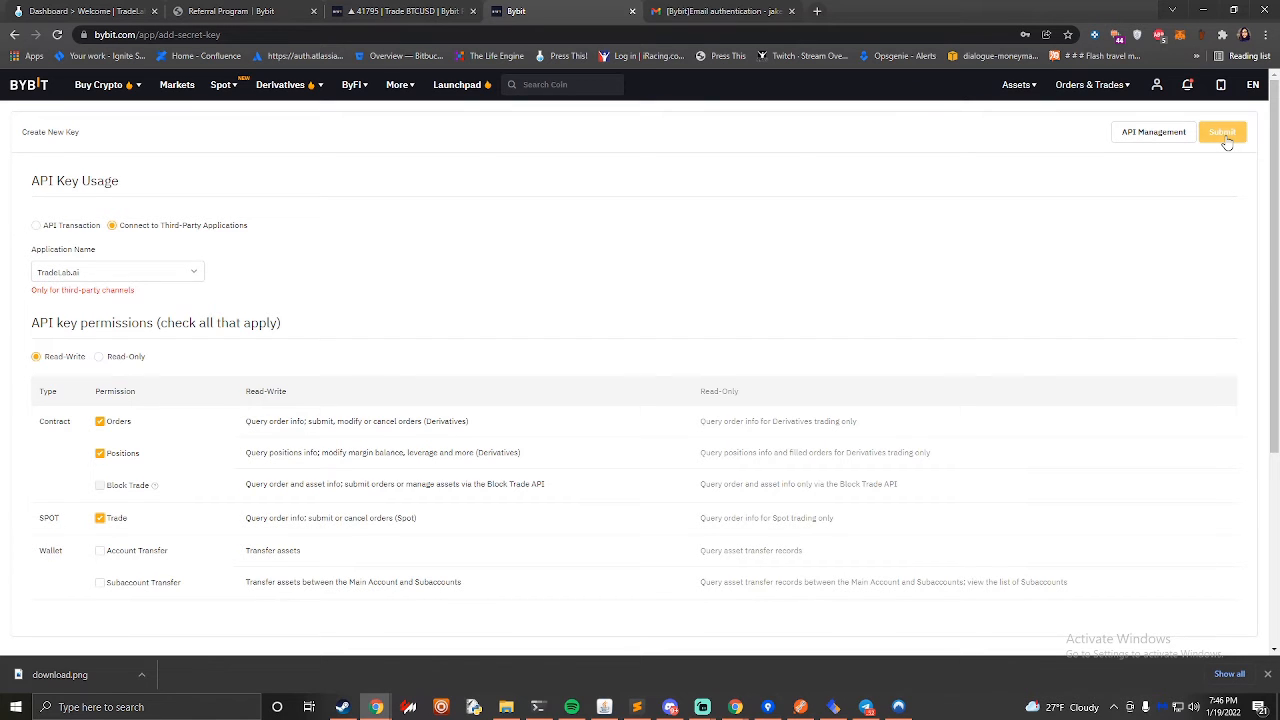
# Submit the TradeLab.ai key and confirm it with the Google 2FA code.
pyautogui.click(1222, 131)
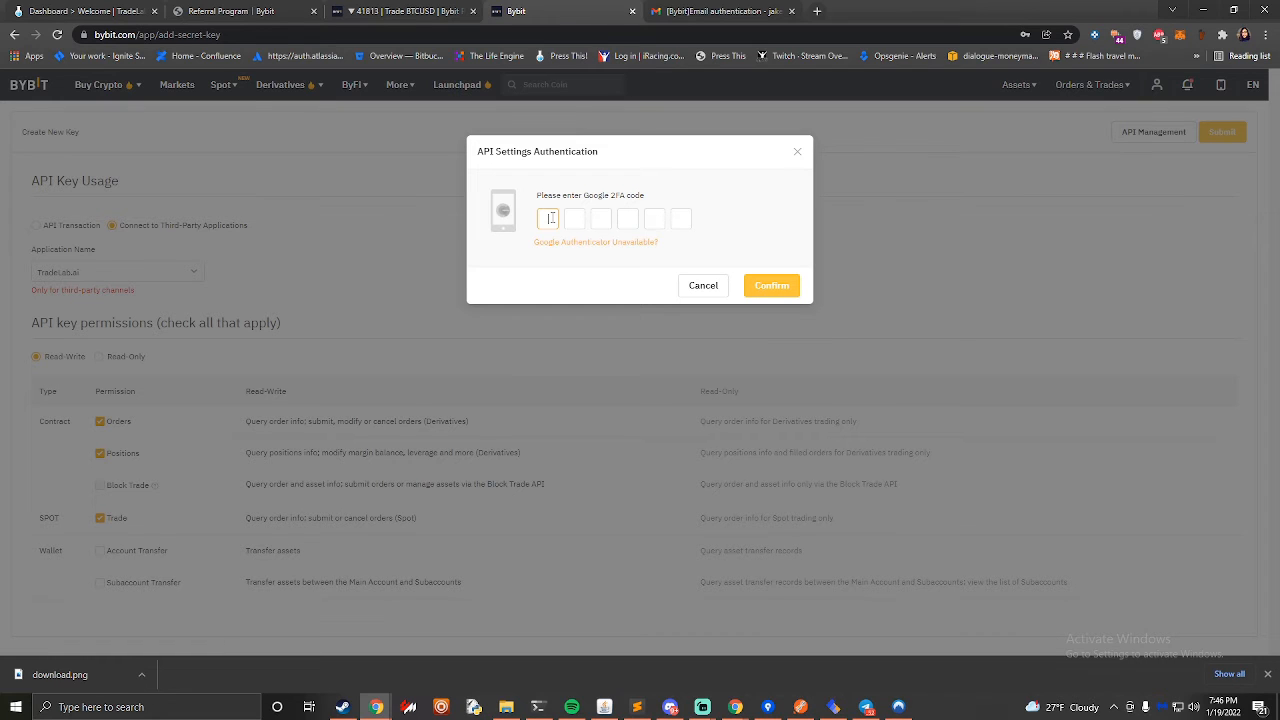
pyautogui.click(771, 285)
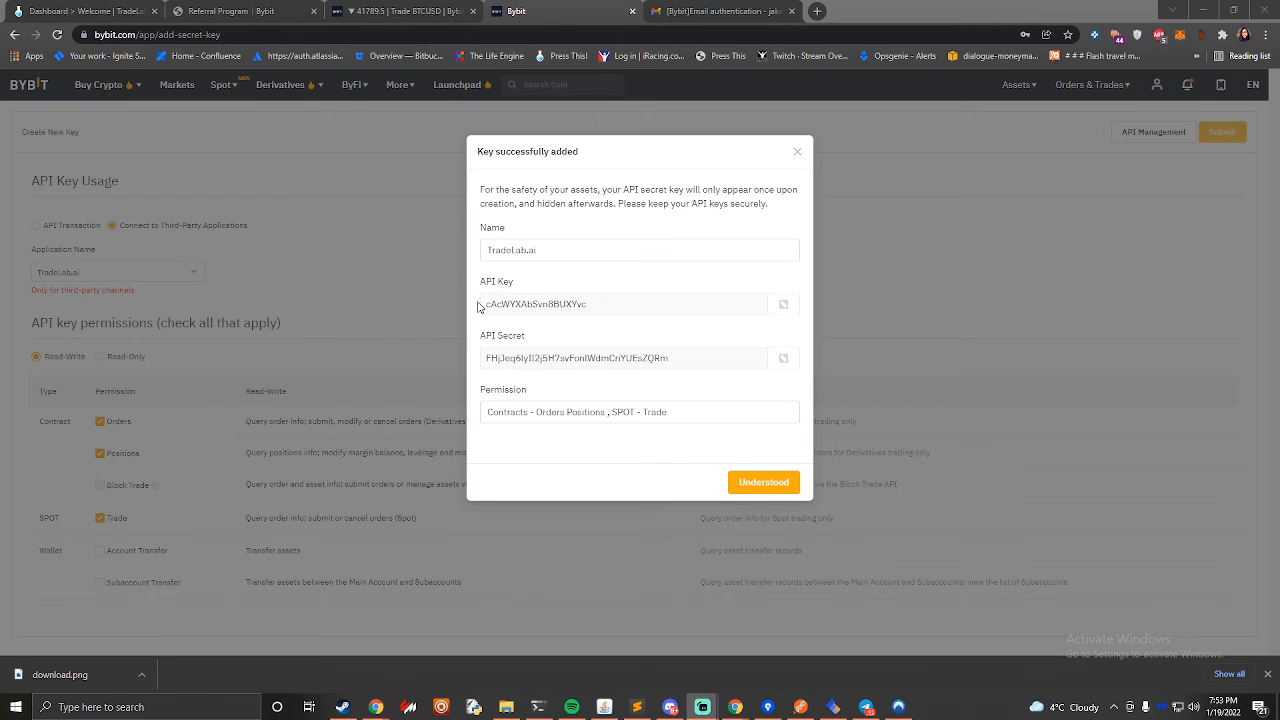
# In TradeLab's Exchange Setup, search 'bybit' and select Bybit as the exchange.
pyautogui.click(763, 482)
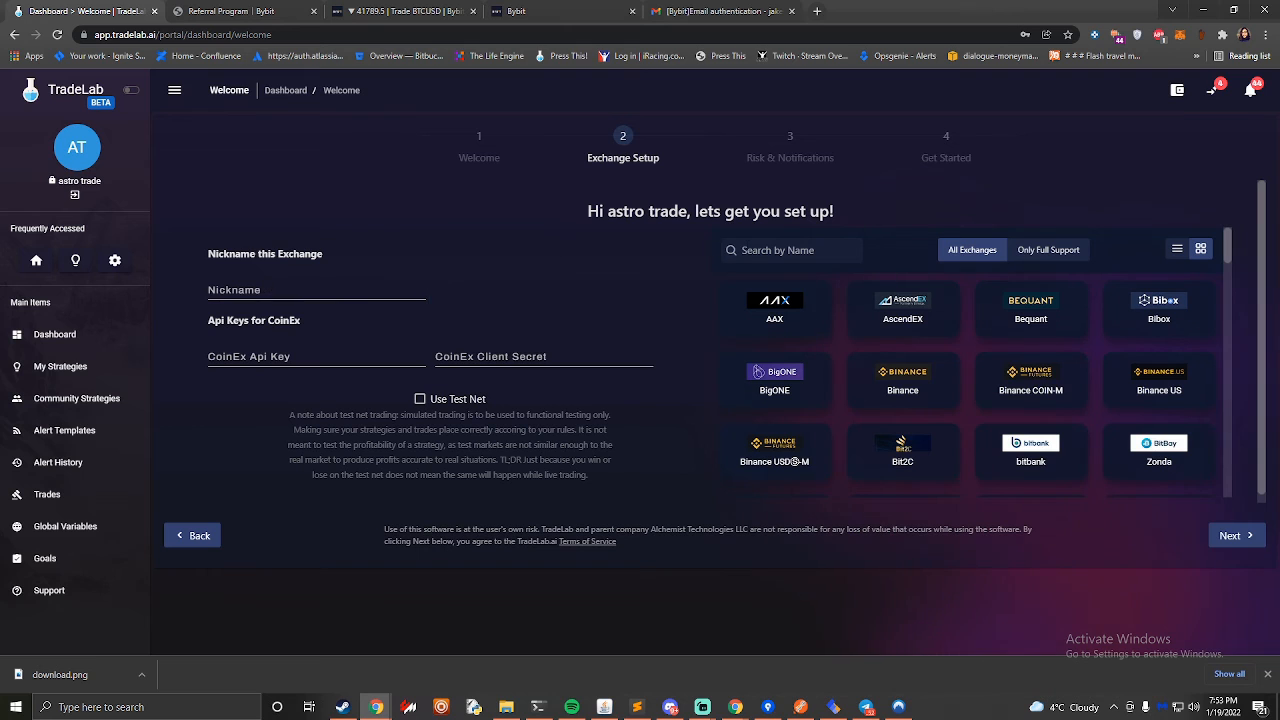
pyautogui.click(790, 250)
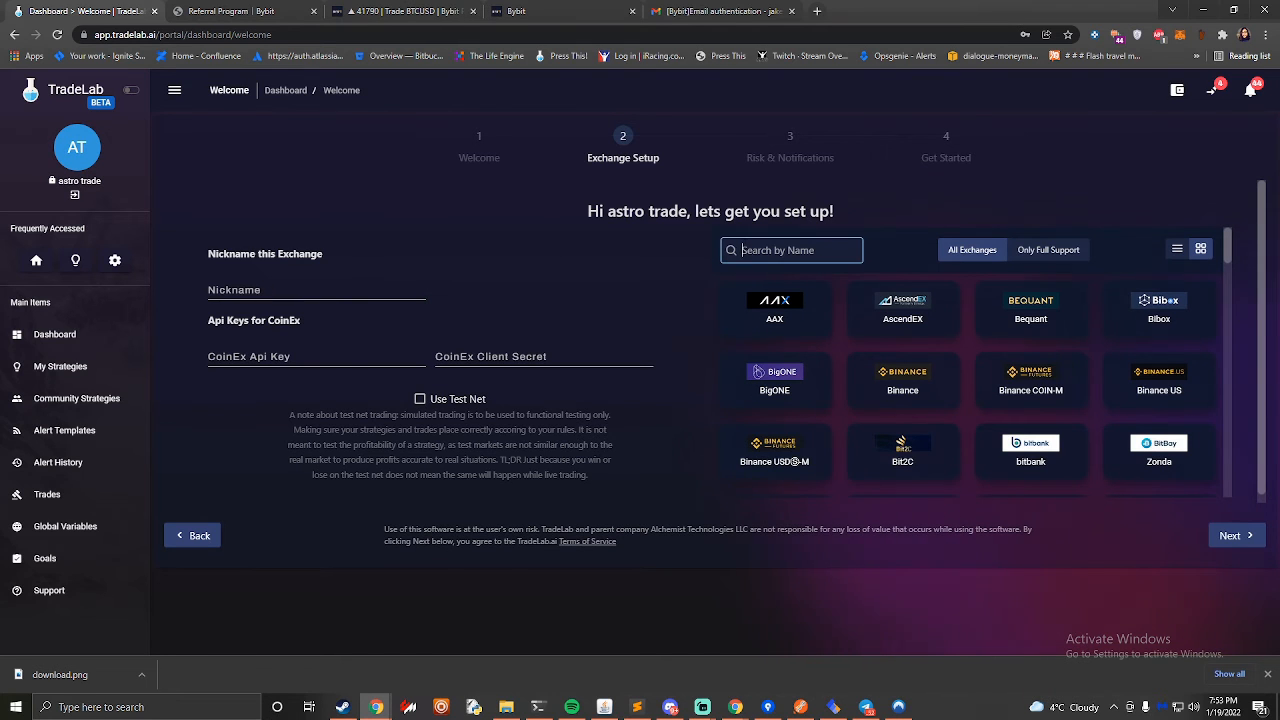
pyautogui.write('bybit')
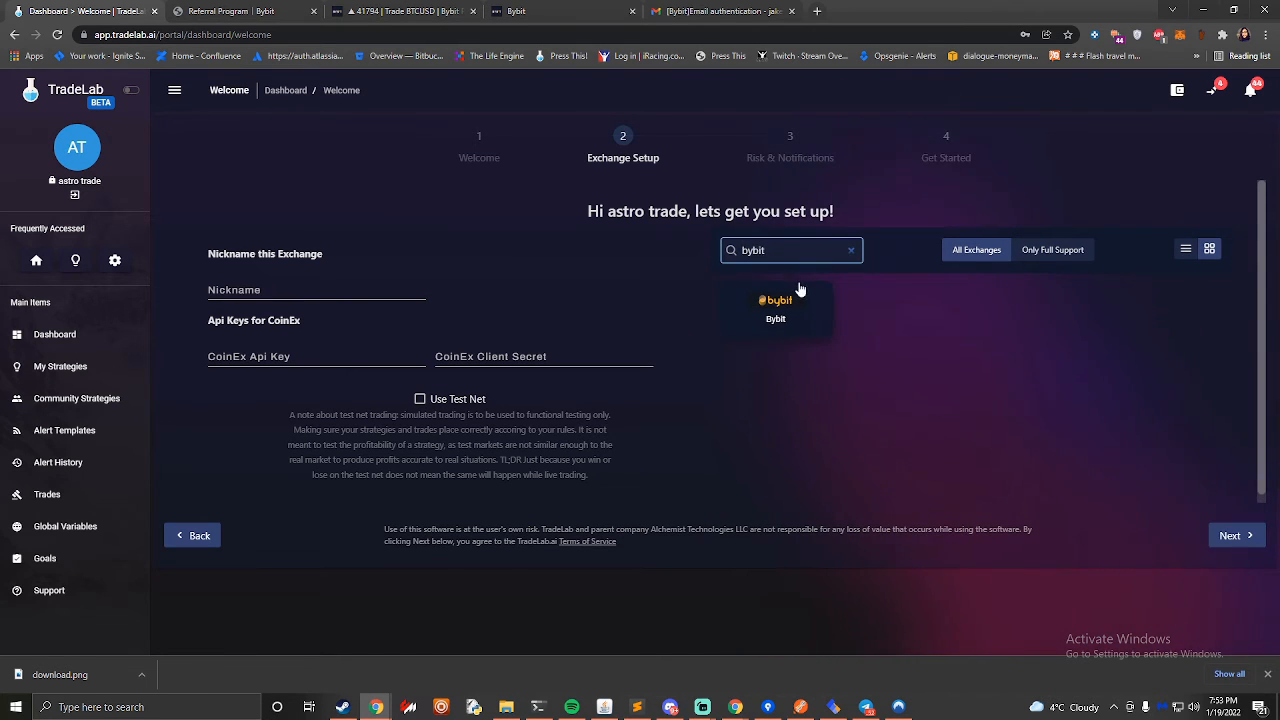
pyautogui.click(775, 305)
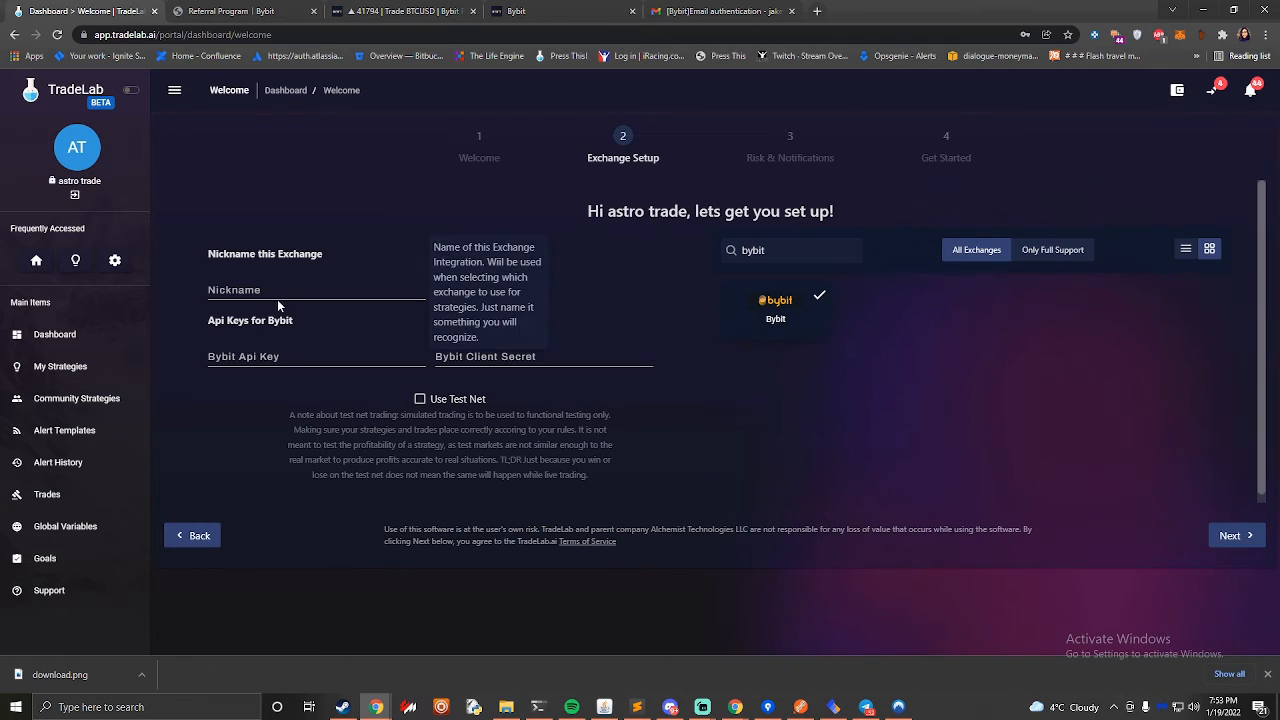
# Nickname it 'Bybit Test', fill in the API key and secret, and enable Use Test Net.
pyautogui.click(316, 291)
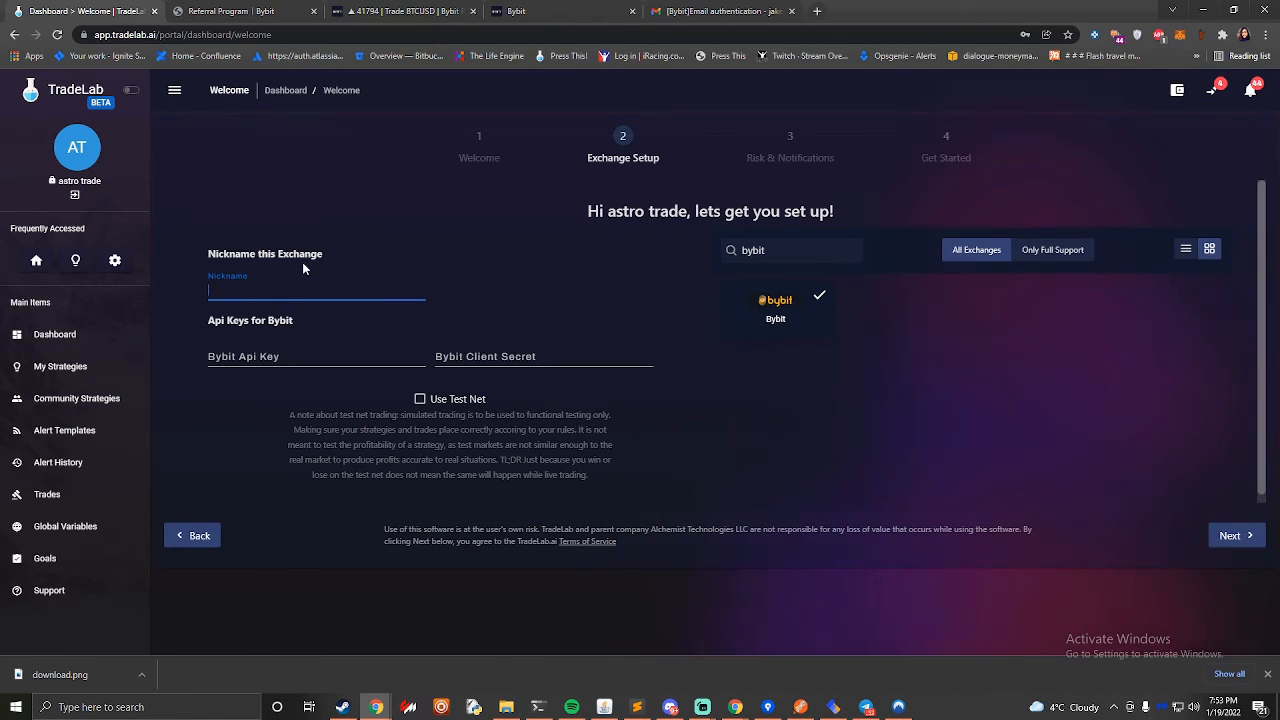
pyautogui.write('Bybit')
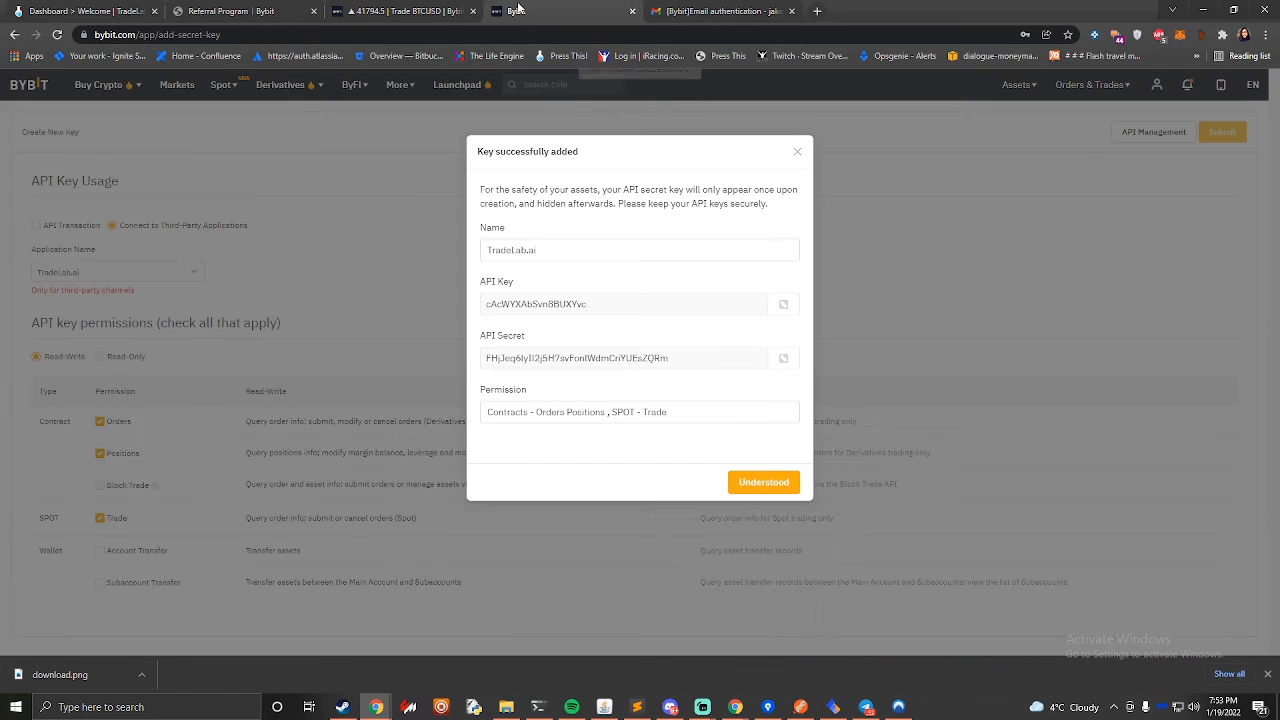
pyautogui.click(783, 357)
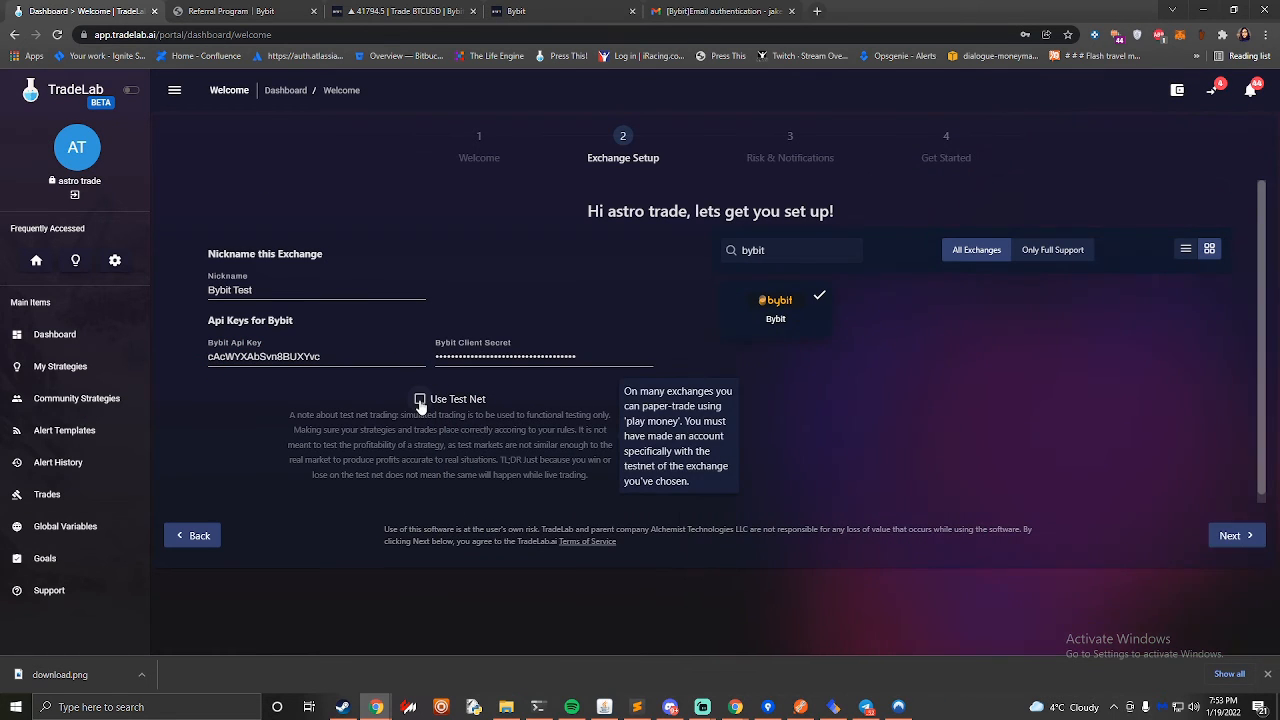
pyautogui.click(420, 399)
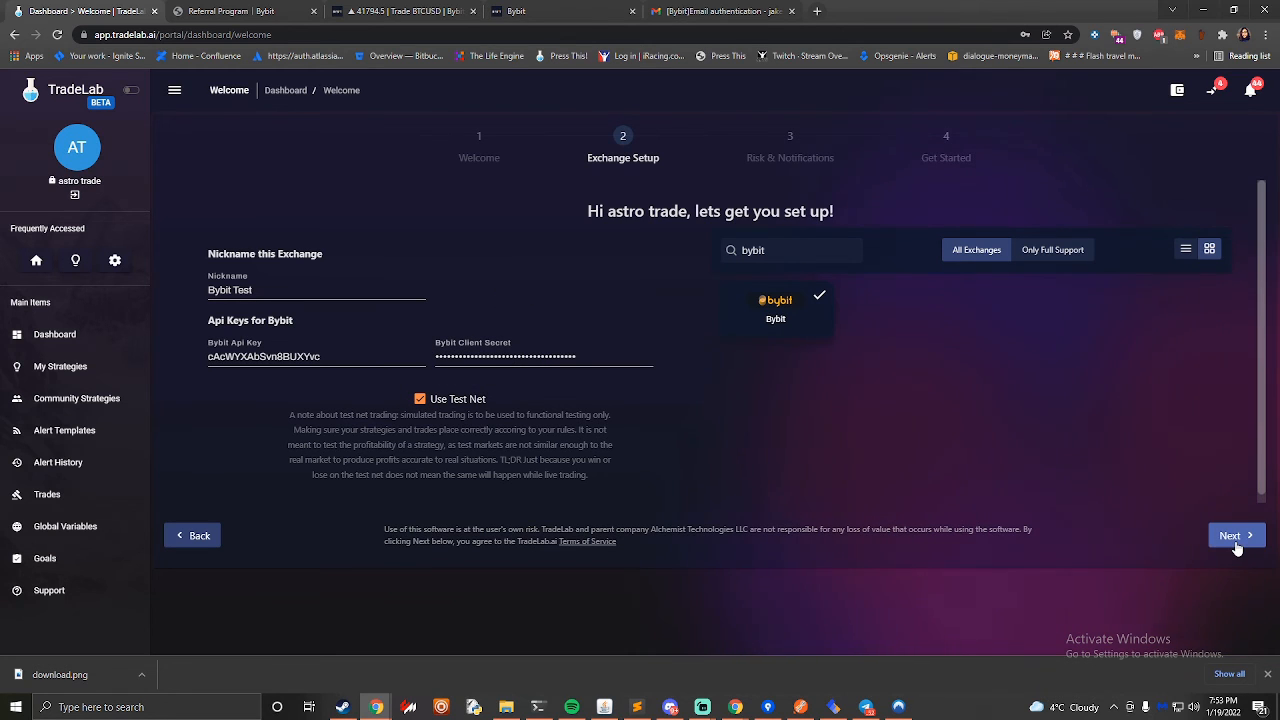
# Advance from Exchange Setup to the Risk & Notifications step.
pyautogui.click(1236, 534)
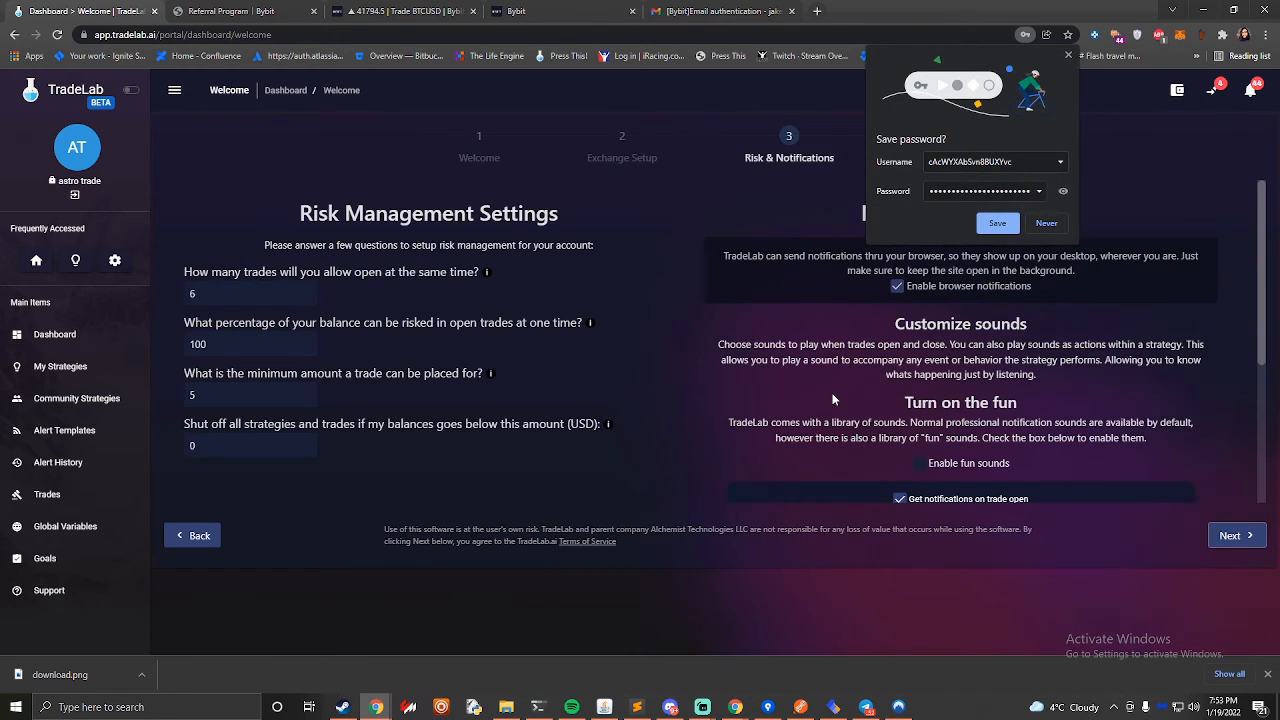
pyautogui.moveTo(1068, 62)
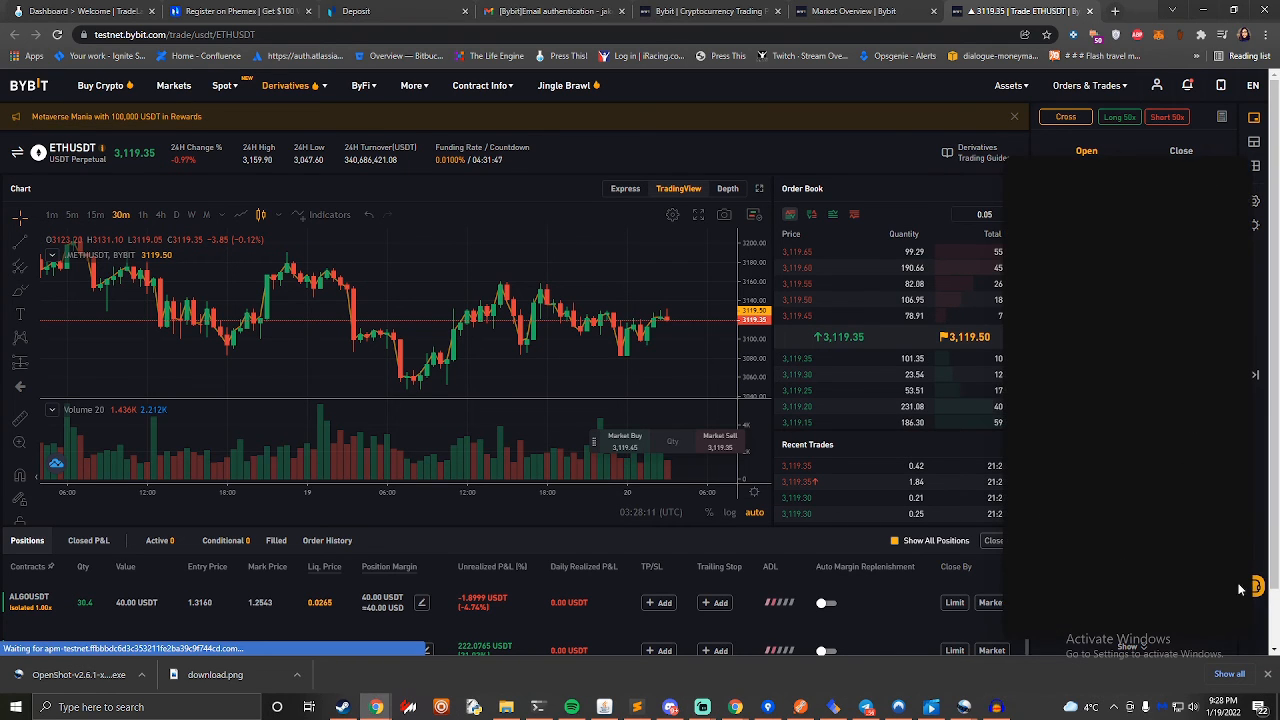
pyautogui.moveTo(1032, 459)
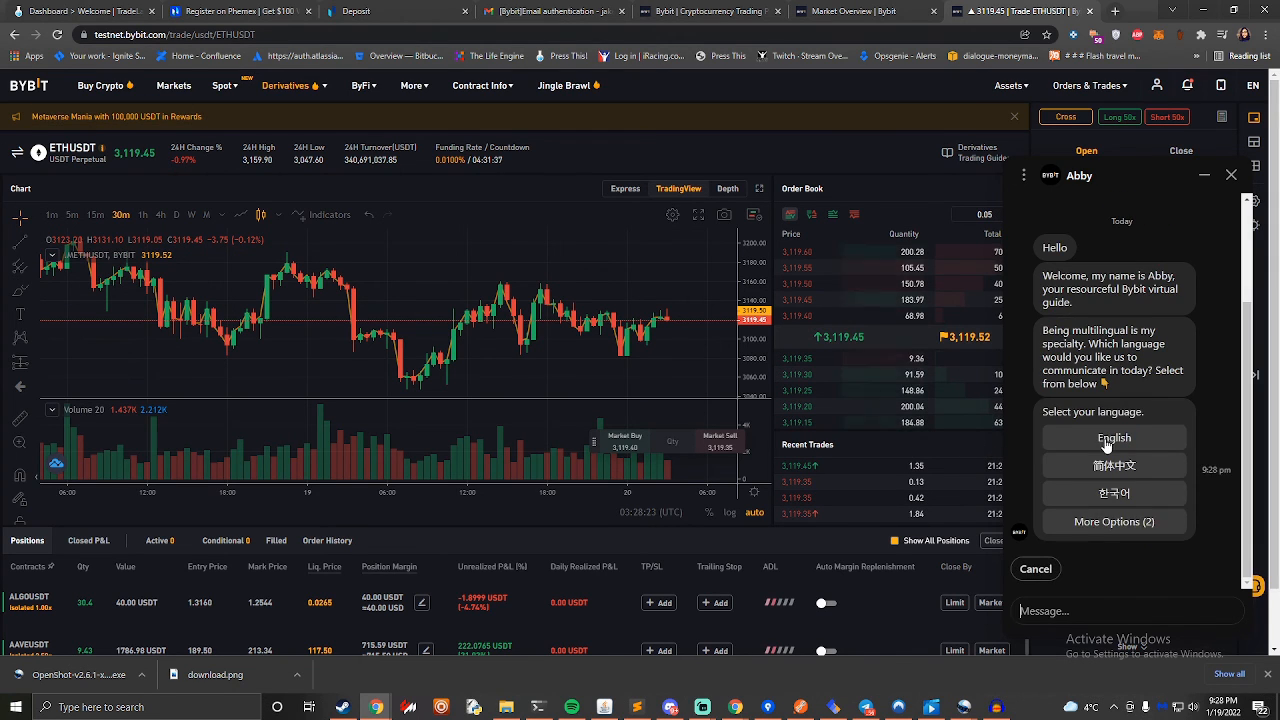
# In the testnet support chat with Abby, pick English, then Testcoin deposit, then answer No.
pyautogui.click(1113, 437)
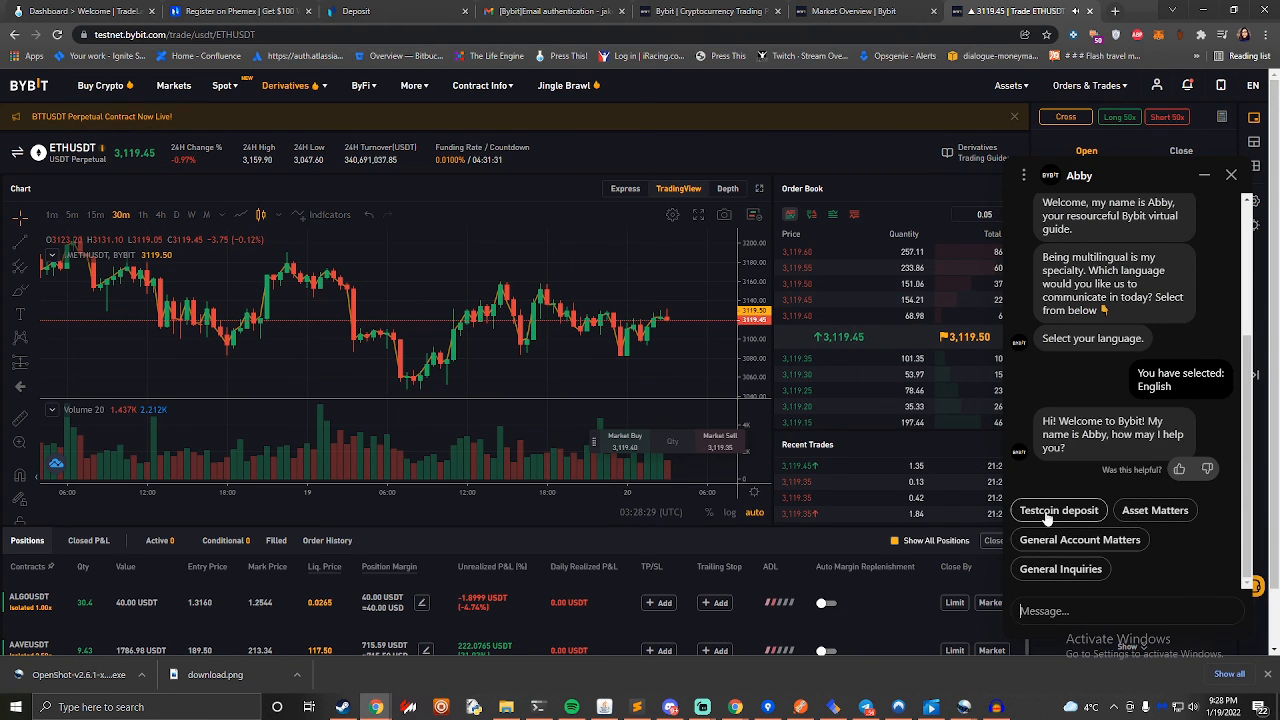
pyautogui.click(1058, 510)
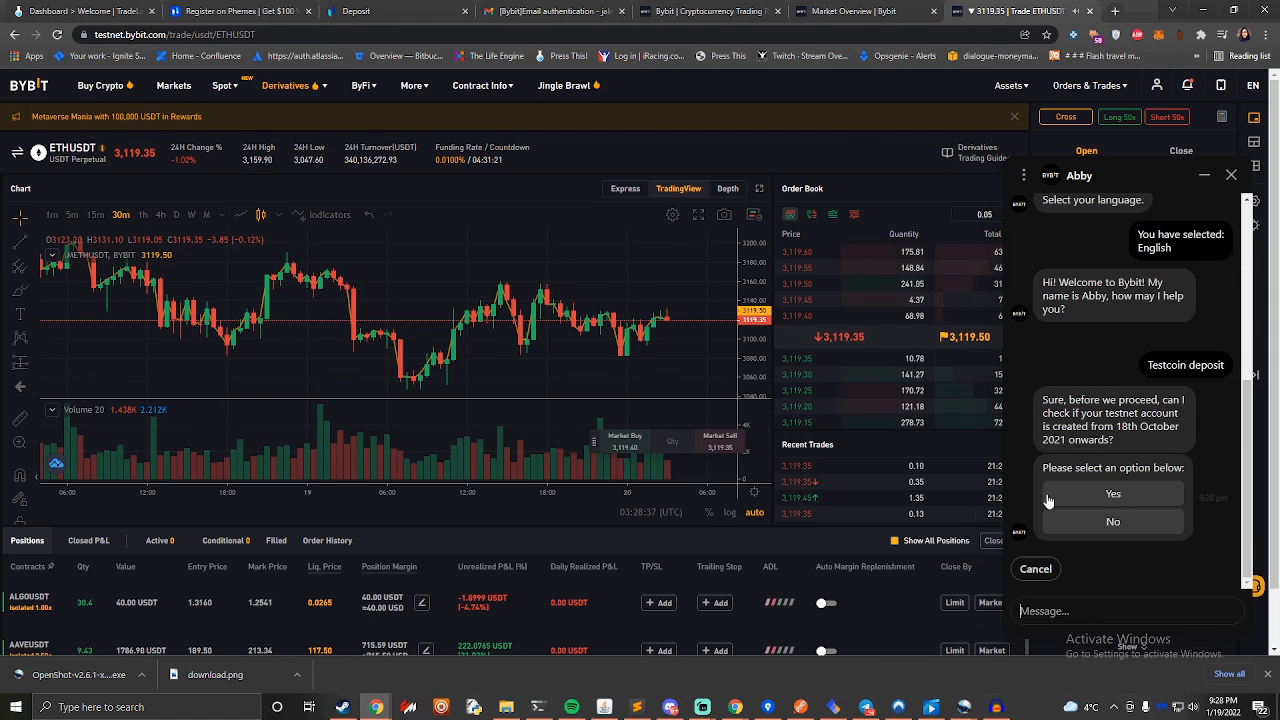
pyautogui.moveTo(1073, 482)
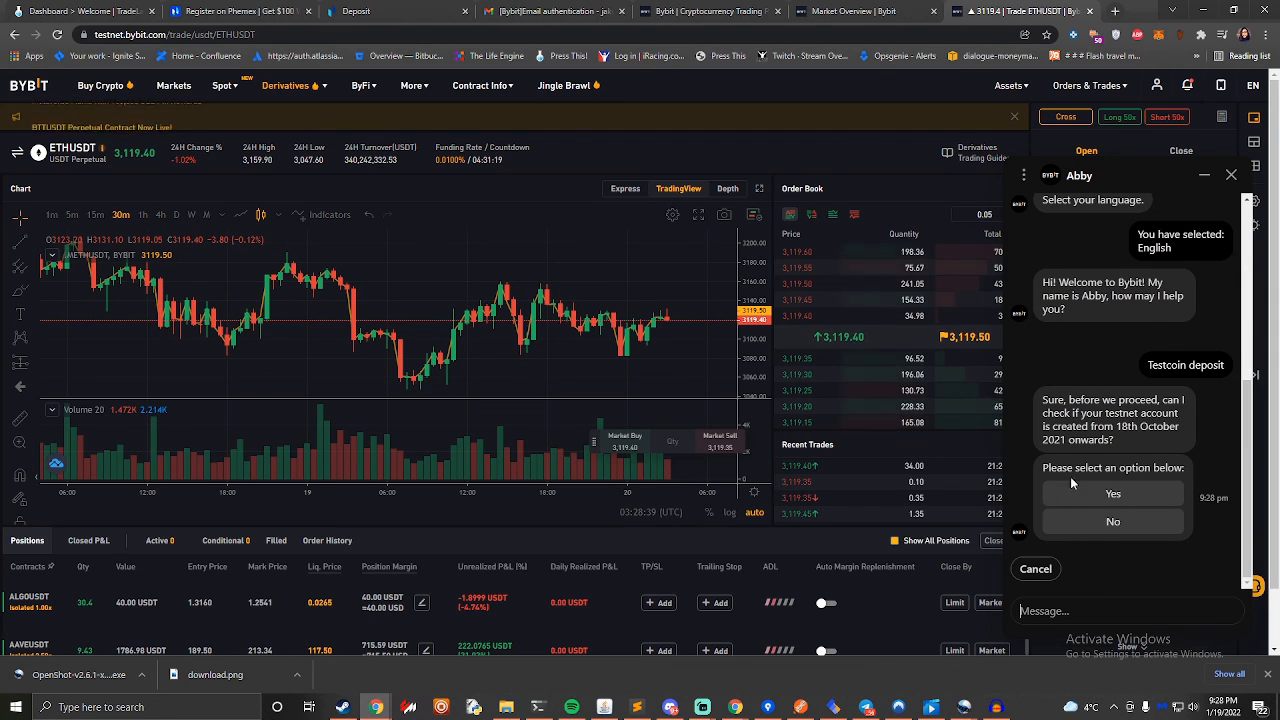
pyautogui.click(1112, 521)
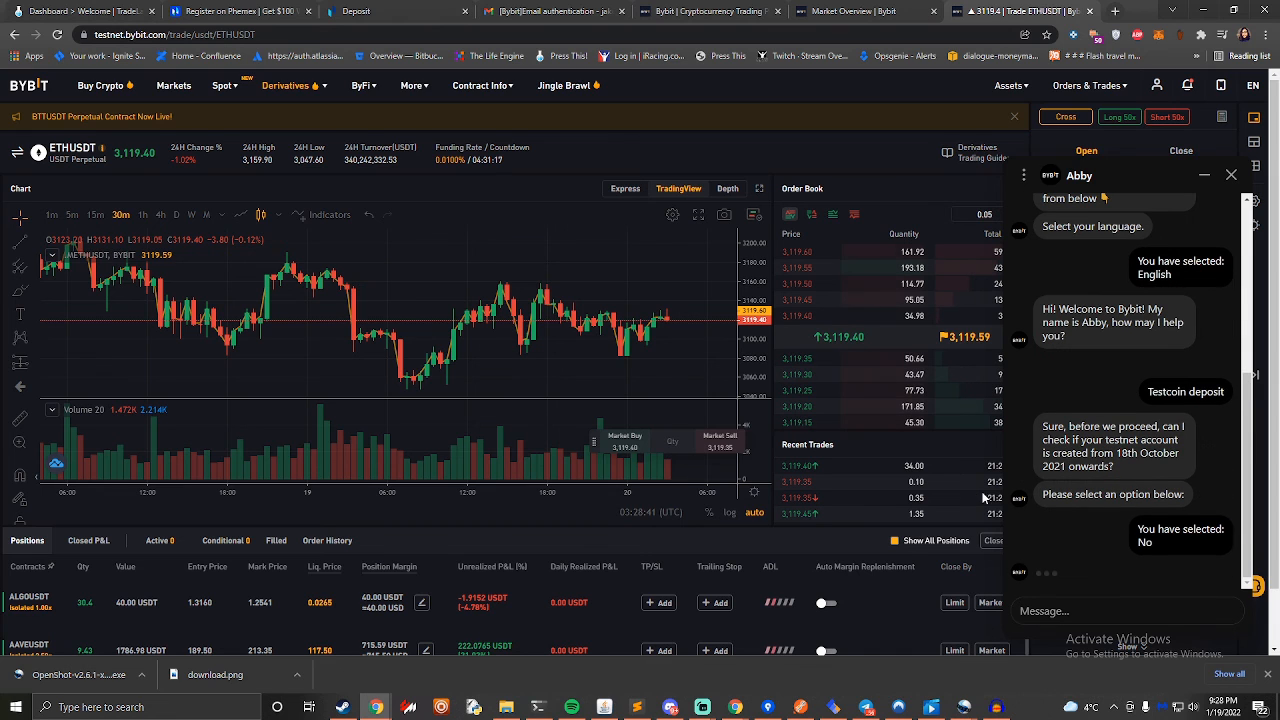